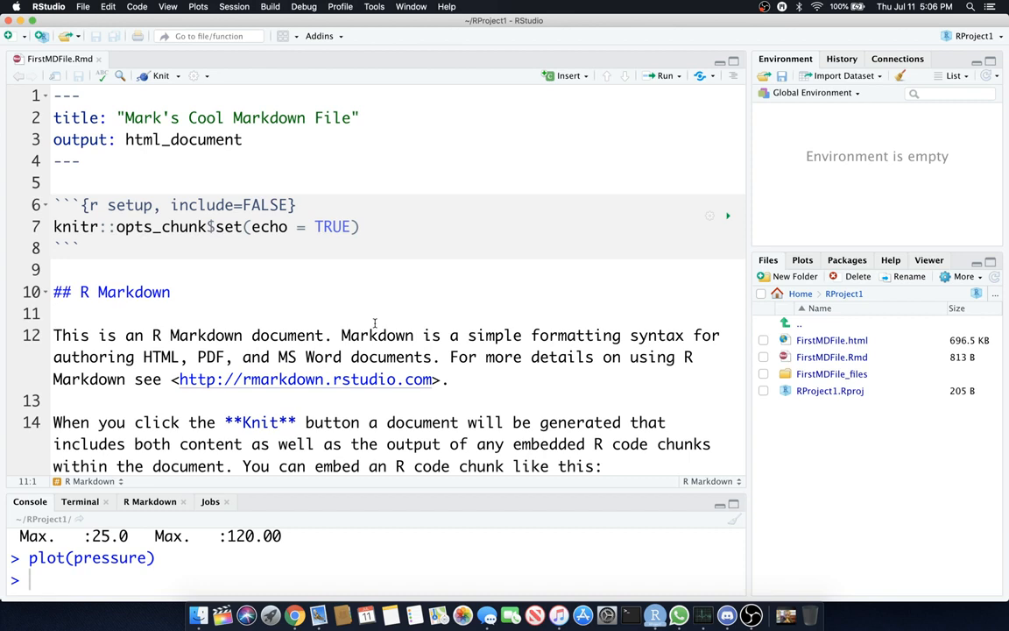
{"action": "mouse_move", "coordinate": [154, 113]}
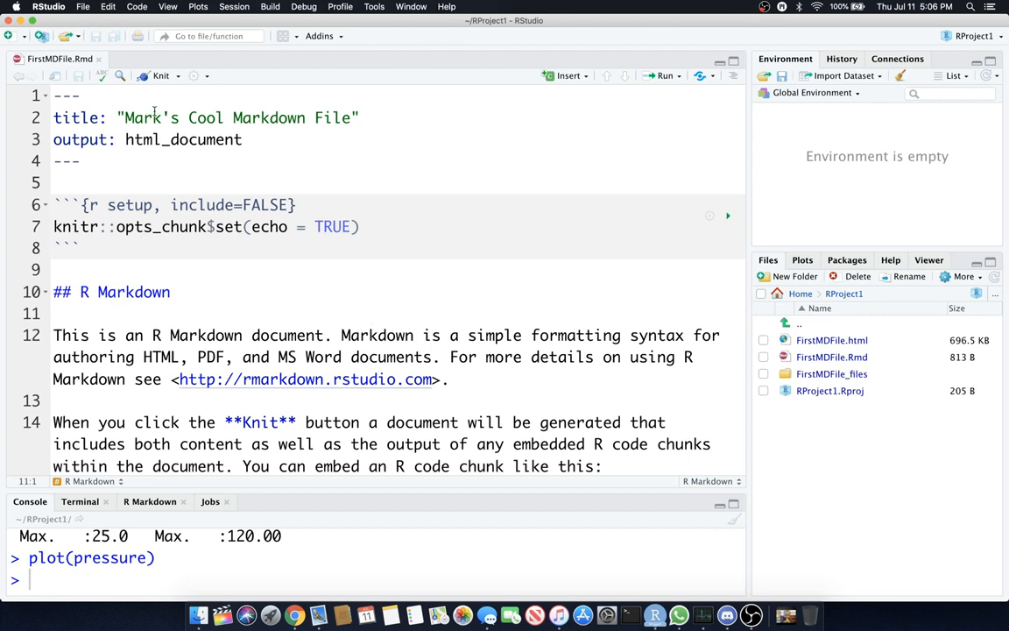
Step: View the knitted HTML output in a web browser
{"action": "scroll", "scroll_direction": "down", "scroll_amount": 3}
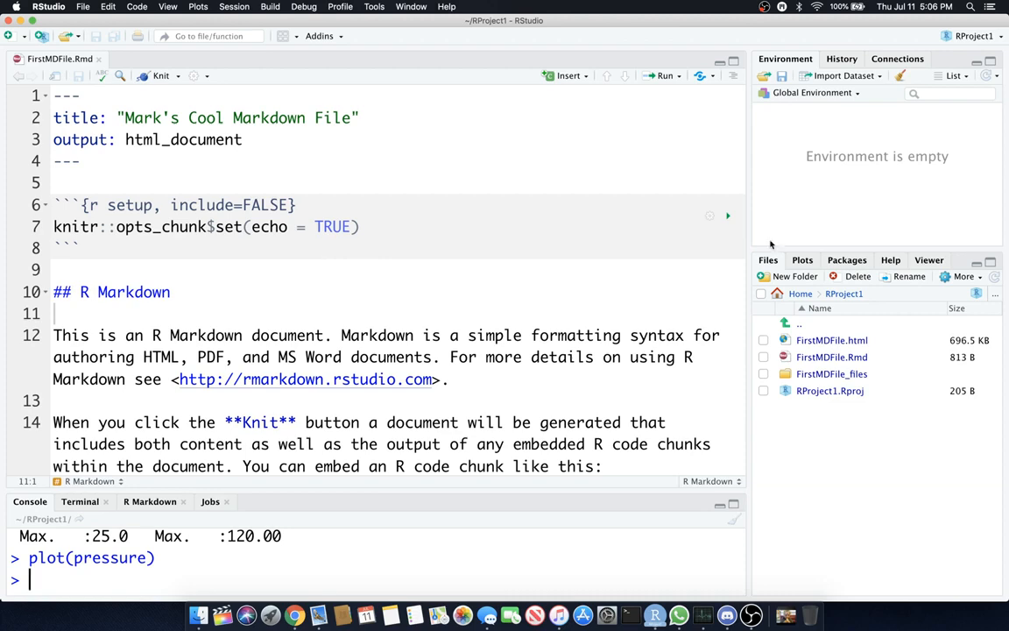
{"action": "right_click", "coordinate": [831, 340]}
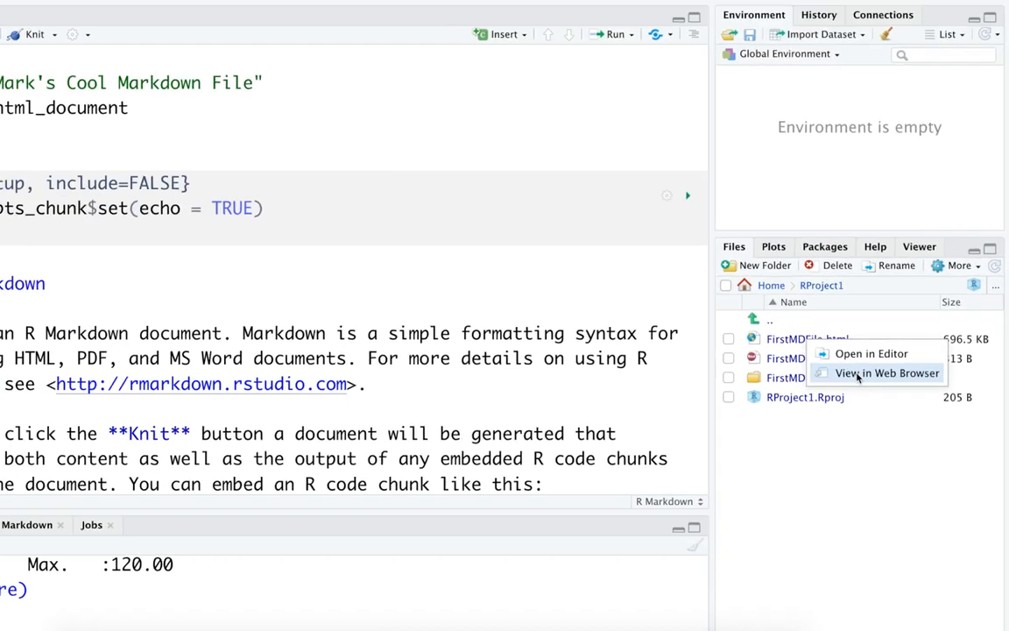
{"action": "left_click", "coordinate": [886, 373]}
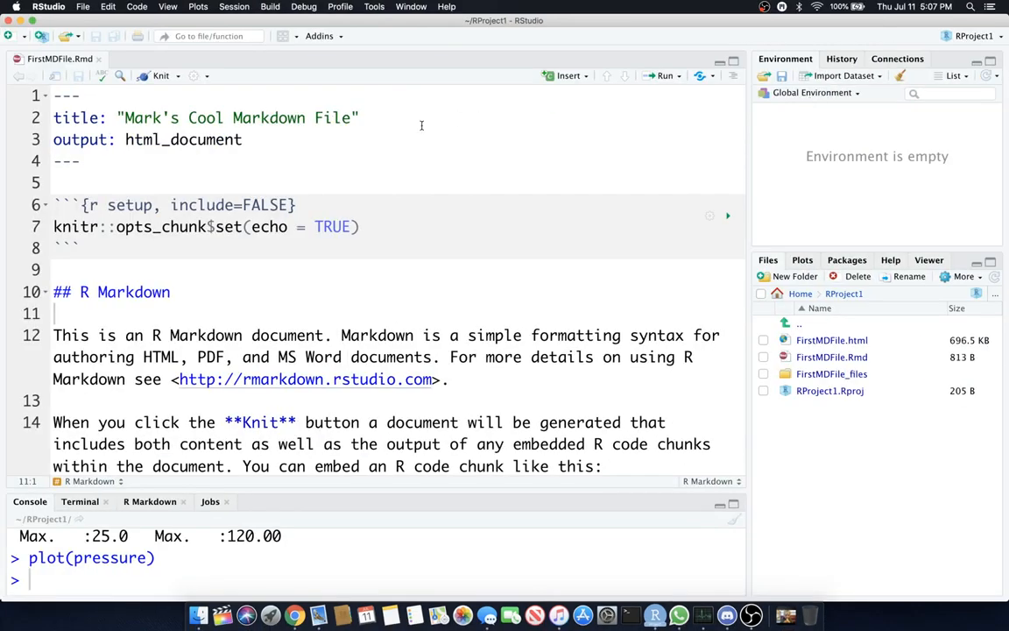
{"action": "scroll", "scroll_direction": "down", "scroll_amount": 3}
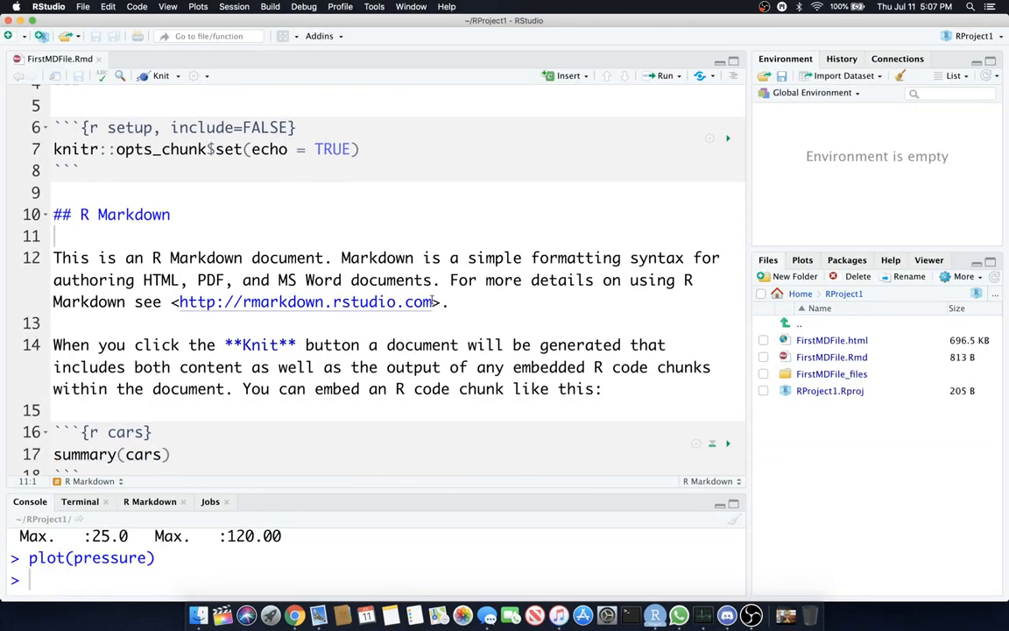
{"action": "double_click", "coordinate": [305, 301]}
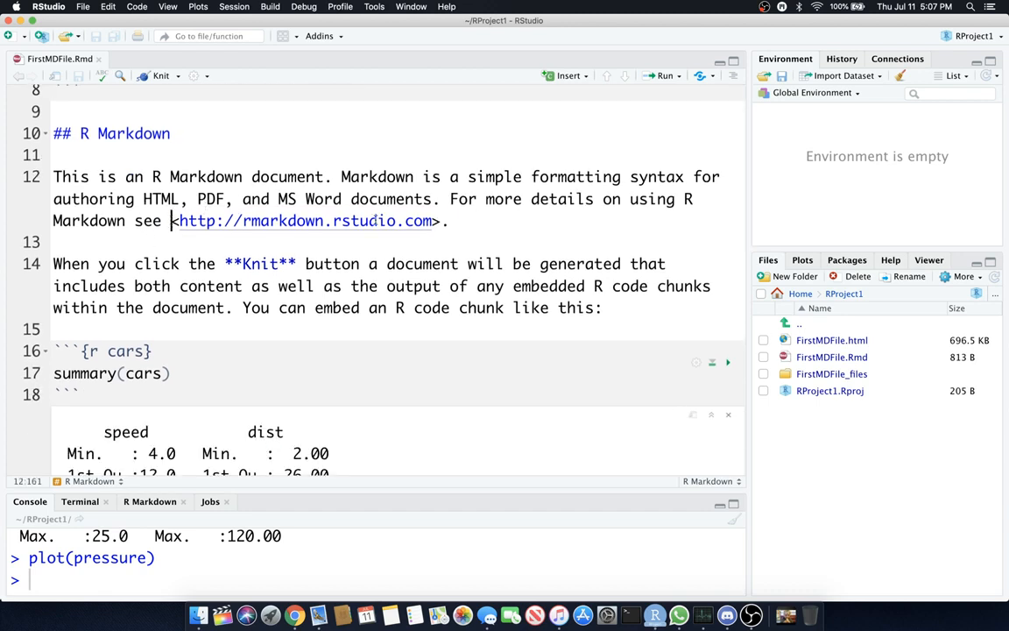
{"action": "mouse_move", "coordinate": [302, 221]}
{"action": "type", "text": "this link"}
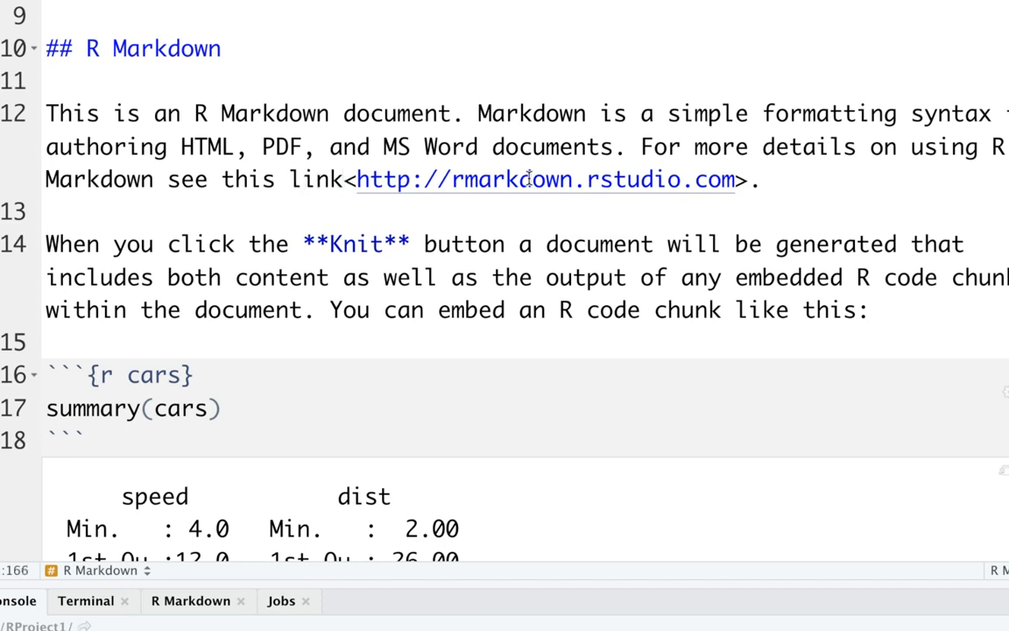
{"action": "type", "text": "<a"}
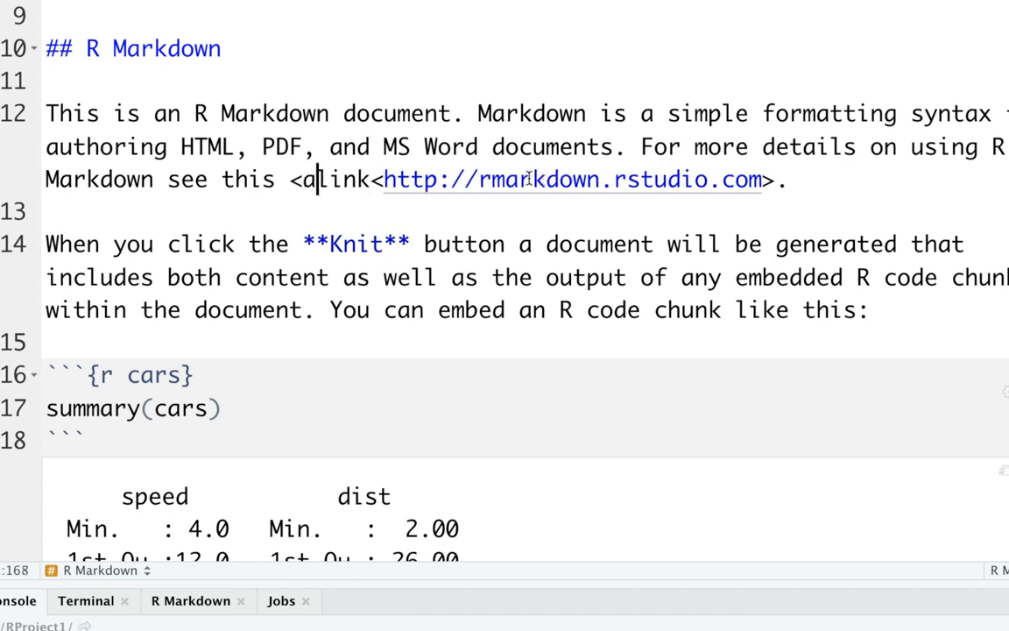
{"action": "type", "text": "href="}
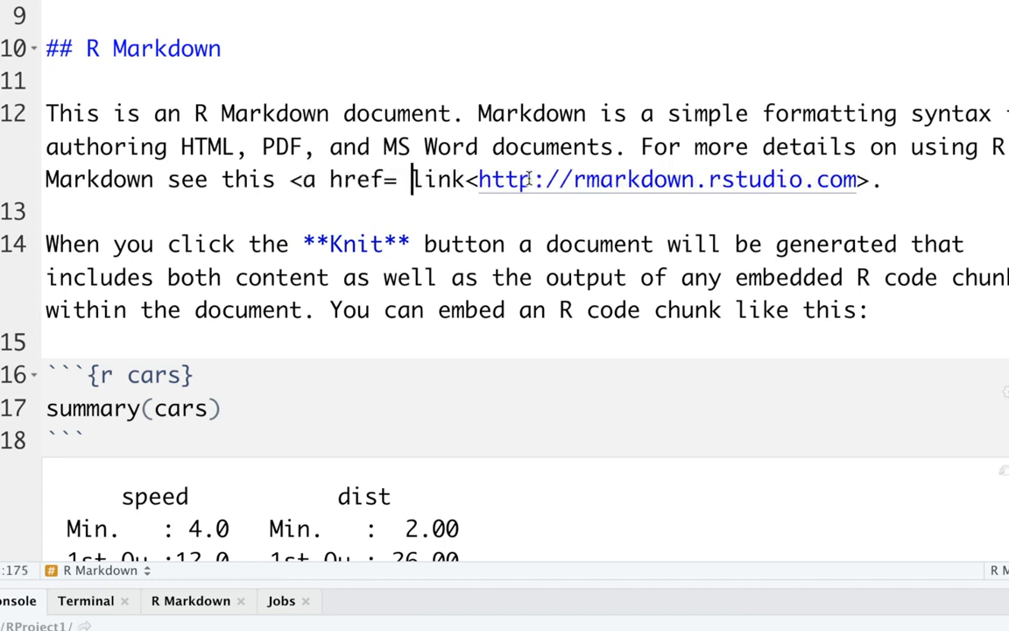
{"action": "type", "text": "\"\">"}
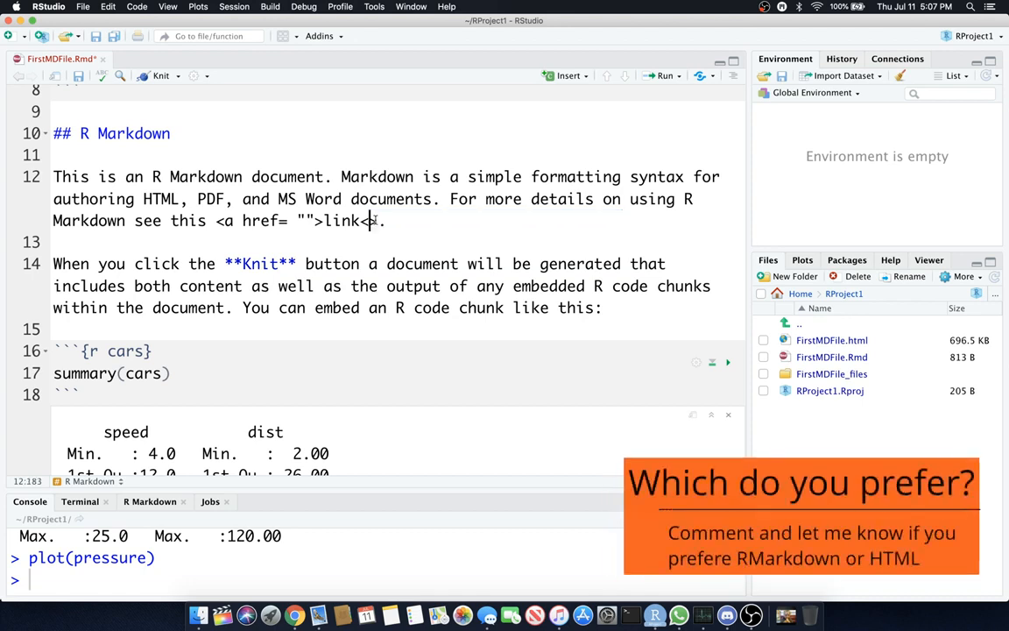
{"action": "key", "text": "Backspace"}
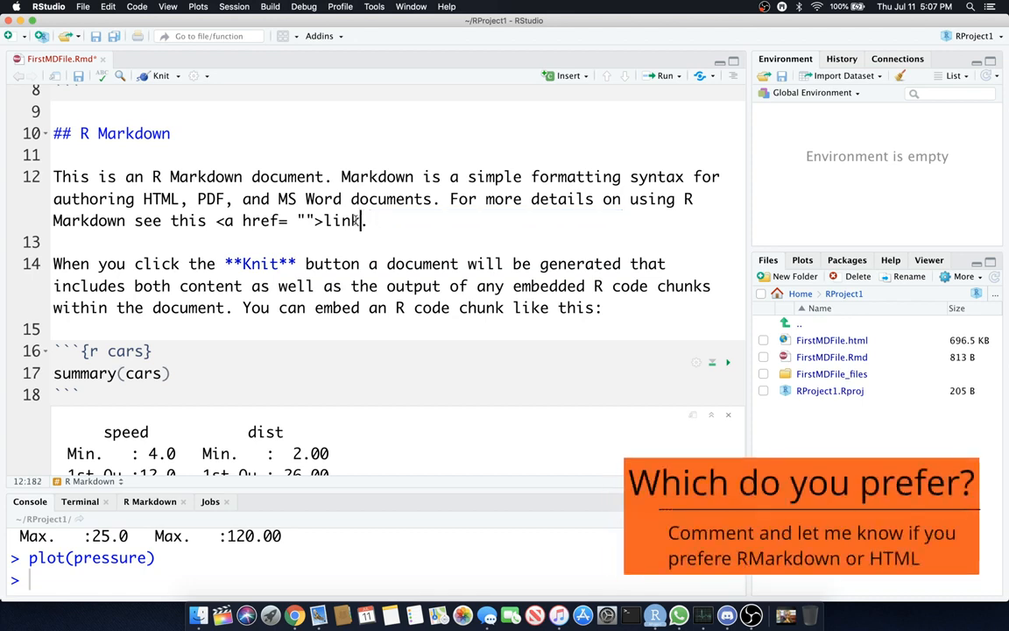
{"action": "type", "text": "http://rmarkdown.rstudio.com"}
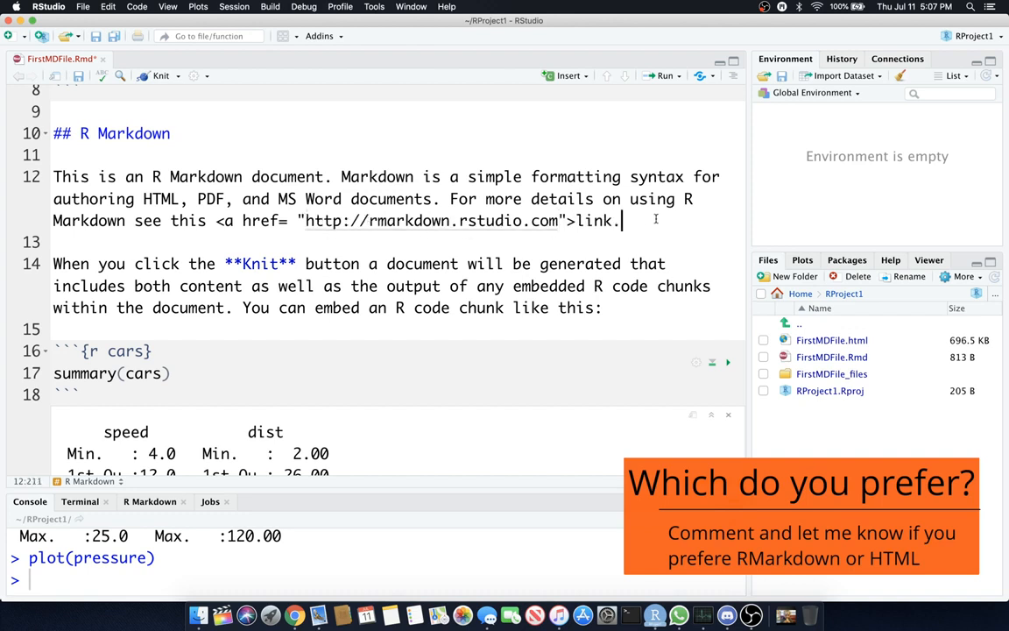
{"action": "type", "text": "</a>"}
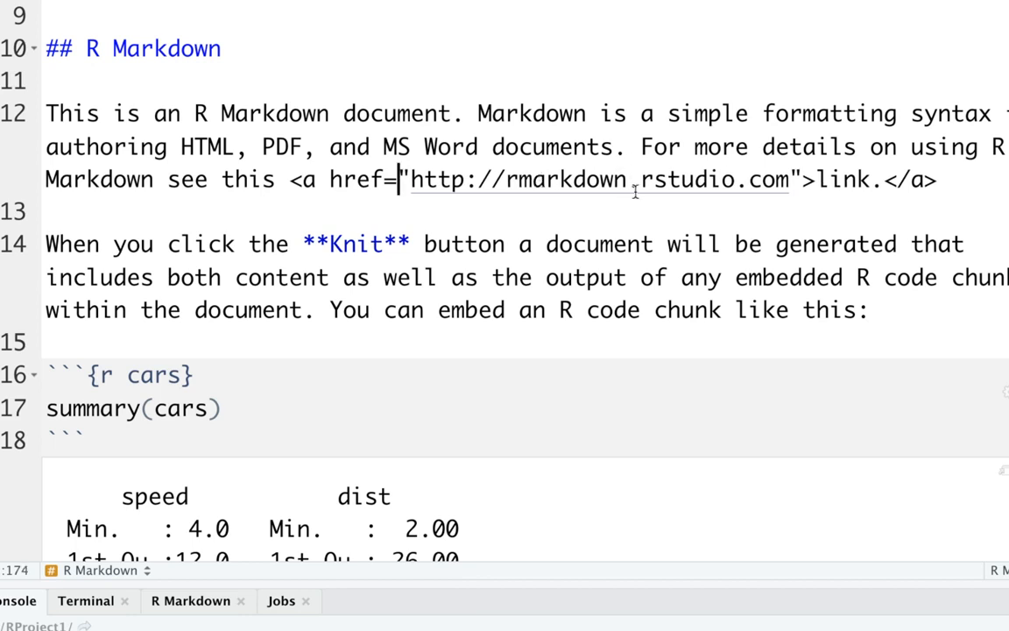
{"action": "double_click", "coordinate": [848, 179]}
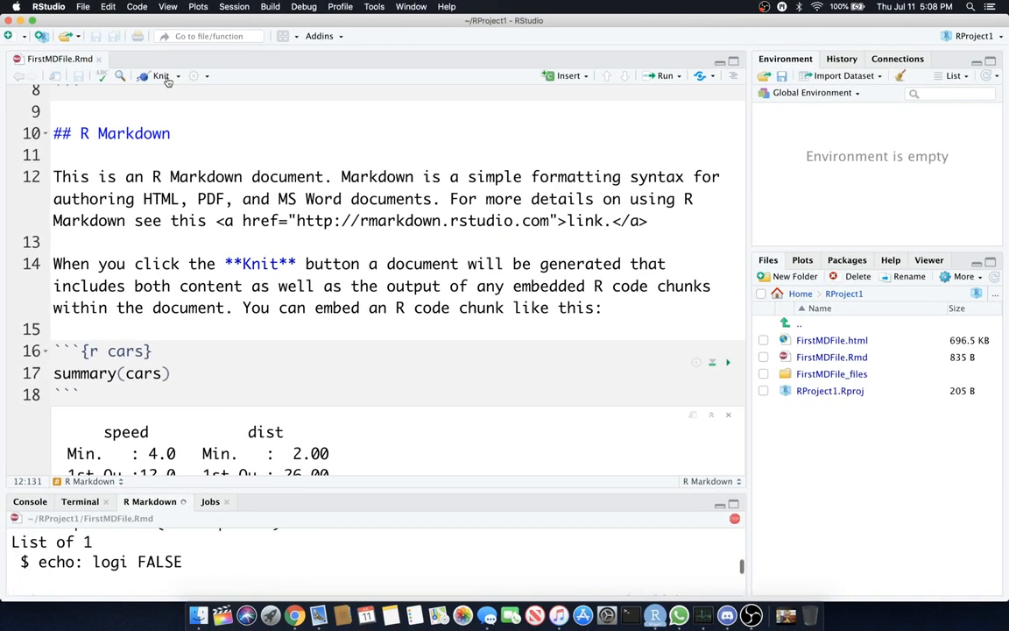
Step: Knit the document to HTML and check the rendered link in the preview
{"action": "left_click", "coordinate": [160, 75]}
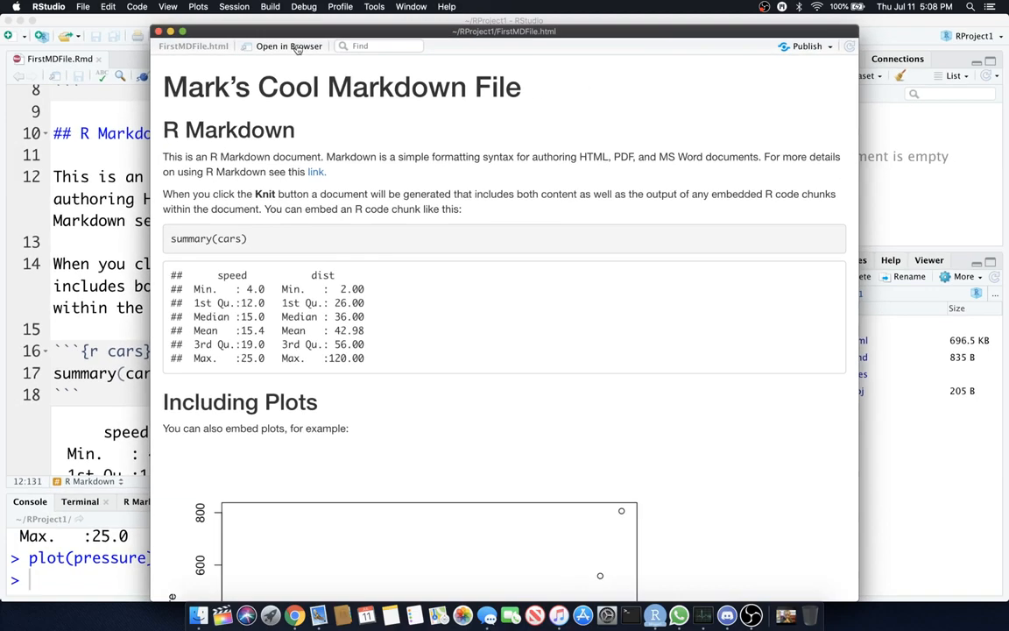
{"action": "mouse_move", "coordinate": [288, 45]}
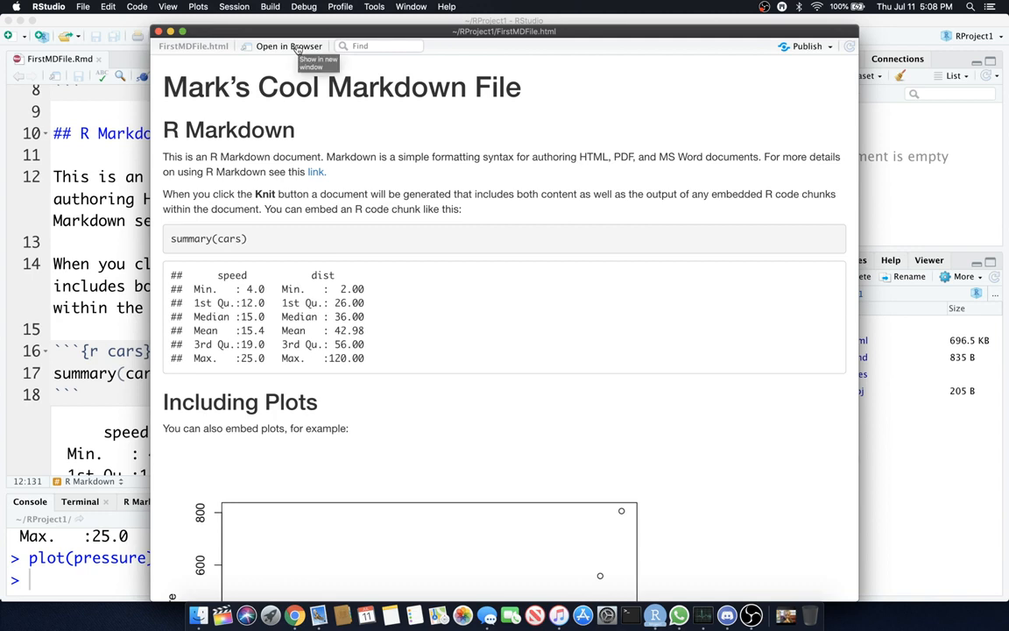
{"action": "mouse_move", "coordinate": [301, 65]}
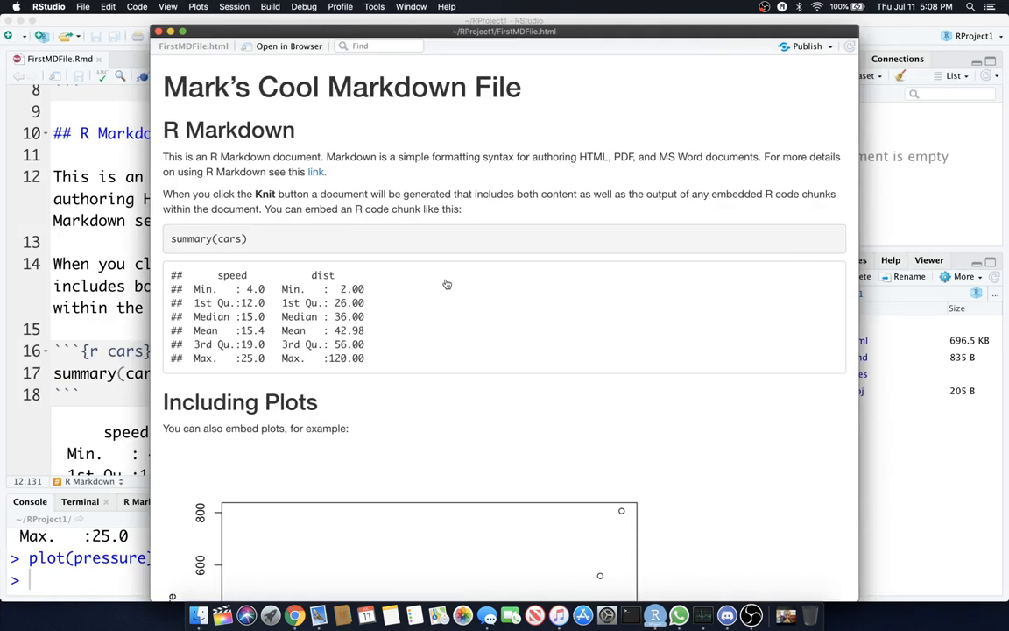
{"action": "mouse_move", "coordinate": [515, 144]}
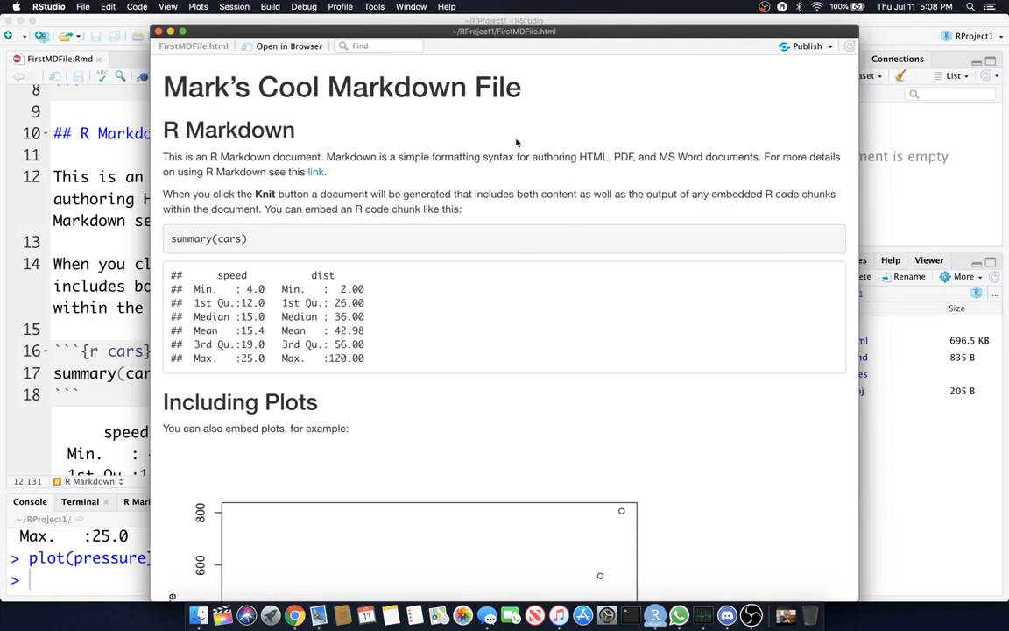
{"action": "mouse_move", "coordinate": [284, 84]}
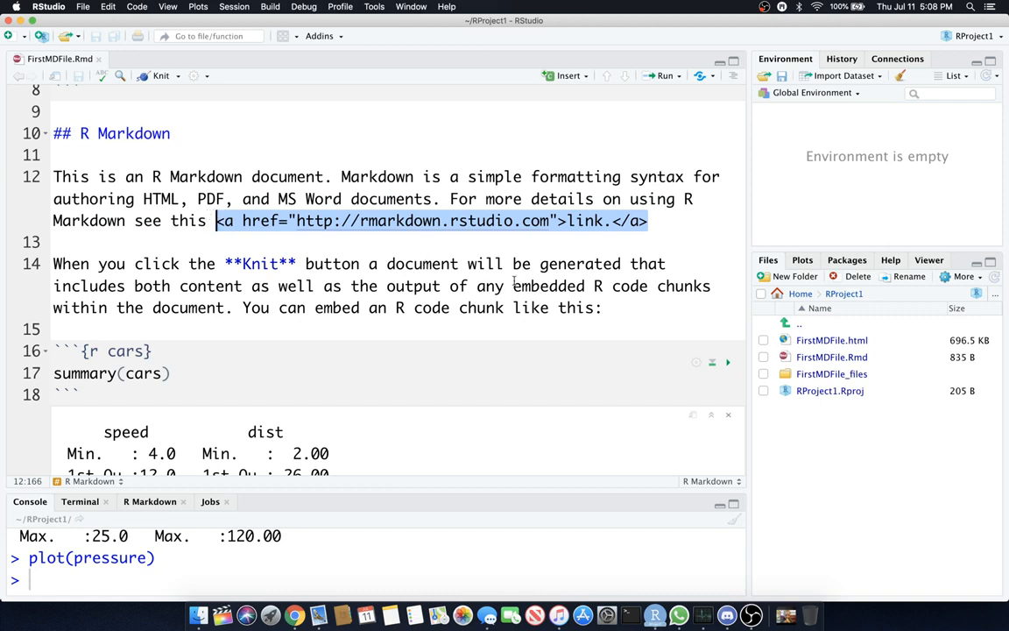
{"action": "key", "text": "Delete"}
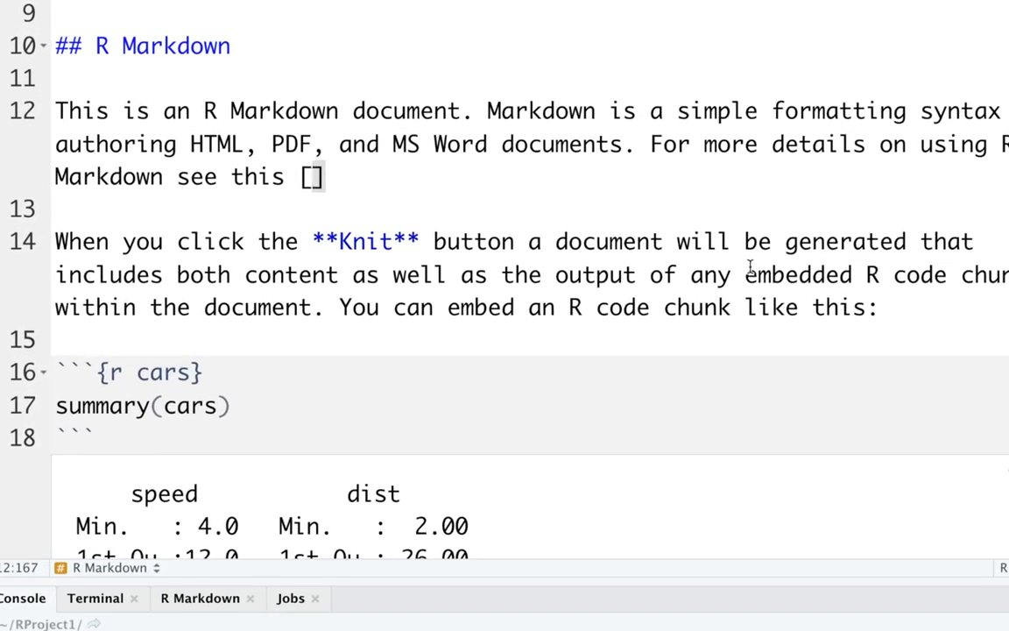
{"action": "type", "text": "link"}
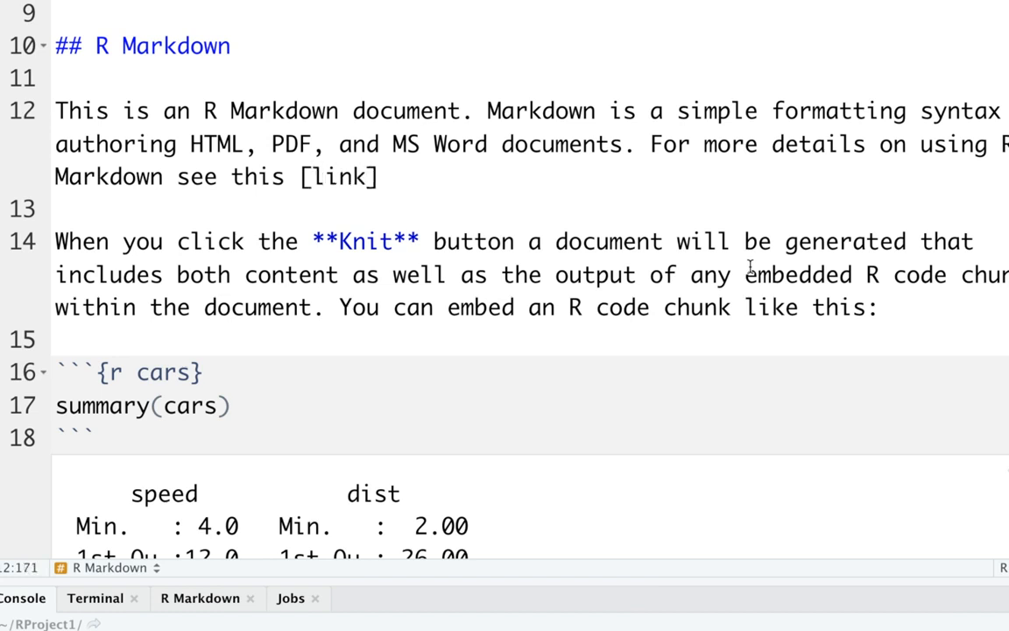
{"action": "type", "text": "()"}
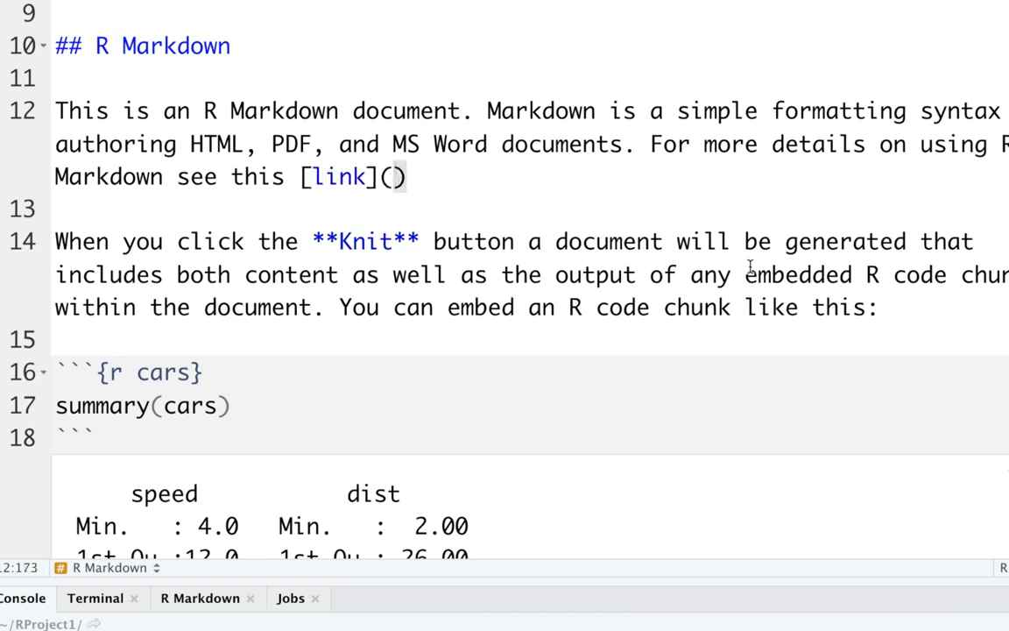
{"action": "type", "text": "http://rmarkdown.rstudio.com"}
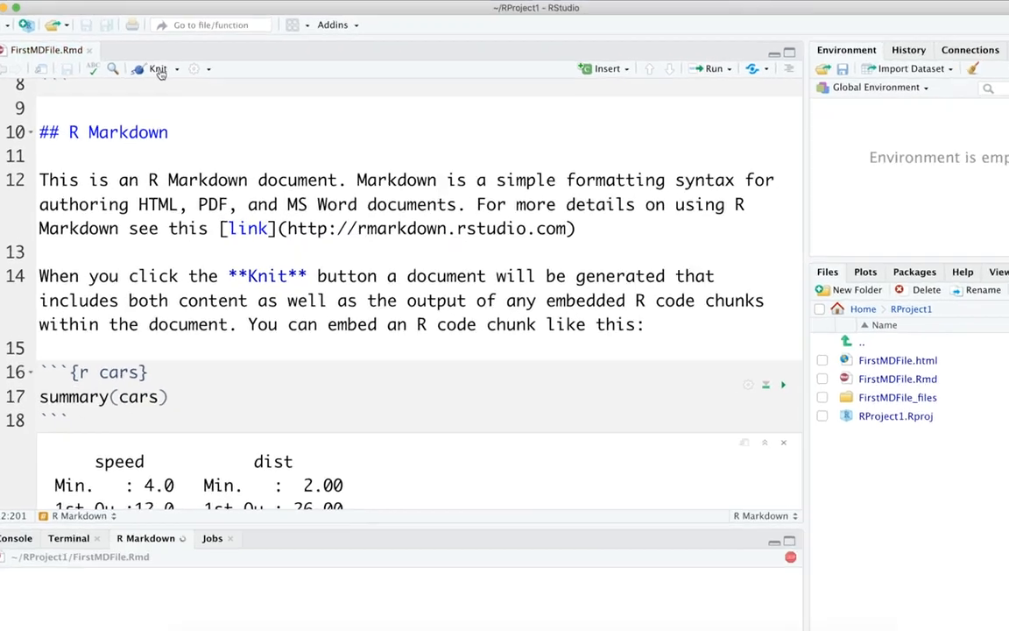
Step: Knit to HTML and check the Markdown link renders as a clickable link
{"action": "left_click", "coordinate": [156, 68]}
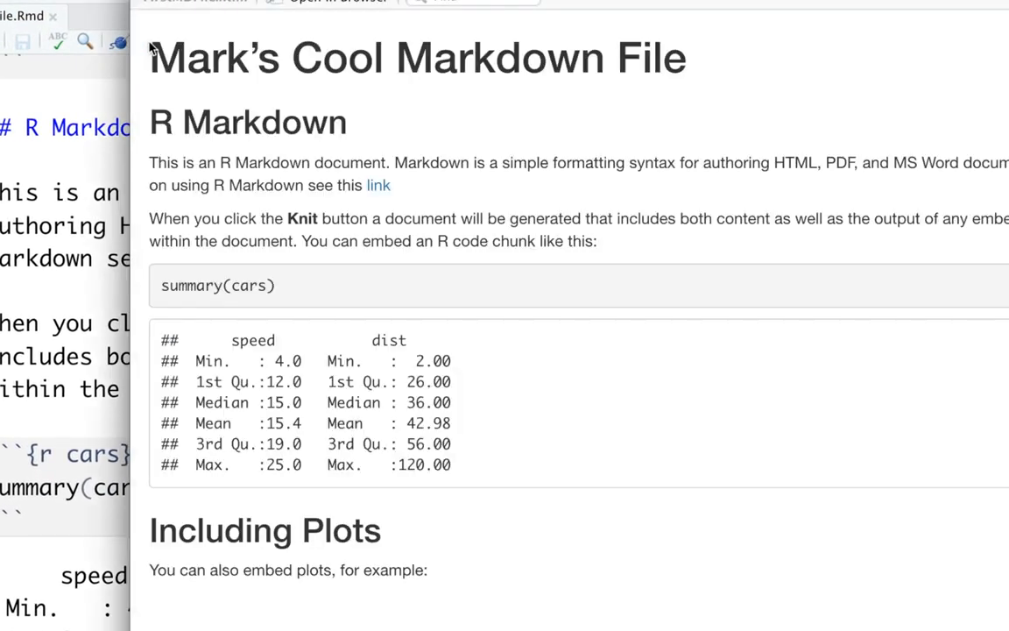
{"action": "mouse_move", "coordinate": [375, 196]}
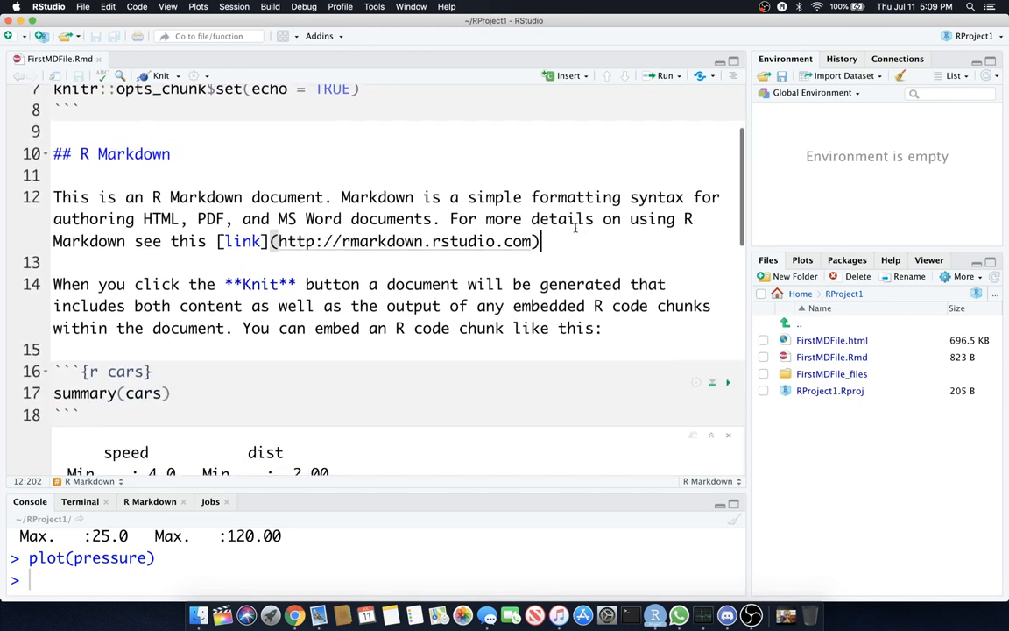
Step: Check the R Markdown log and Console, then mark 'document' on line 14 bold as **document**
{"action": "scroll", "scroll_direction": "down", "scroll_amount": 3}
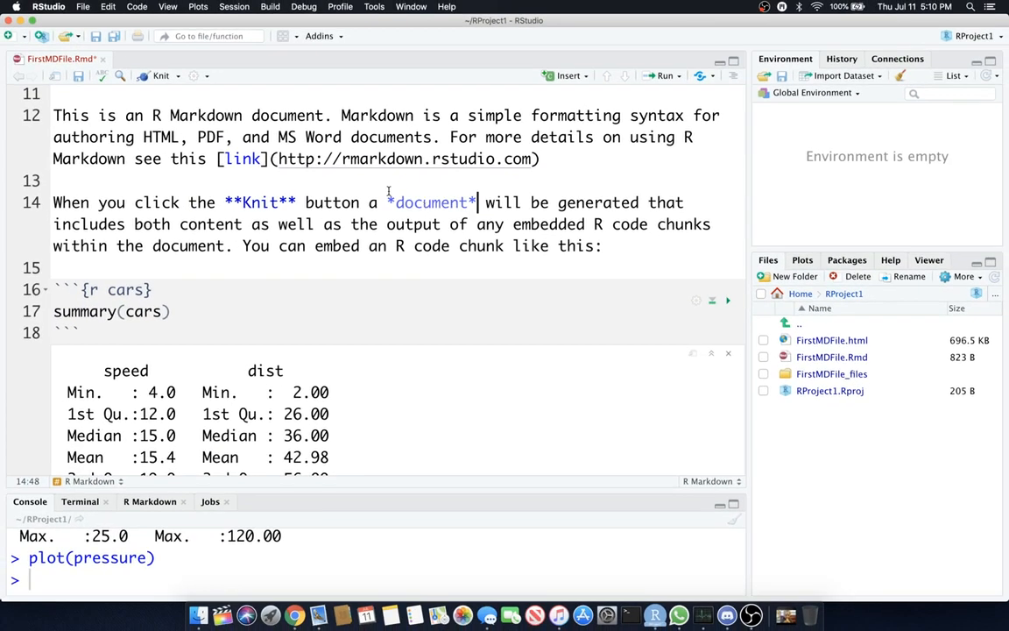
{"action": "left_click", "coordinate": [162, 75]}
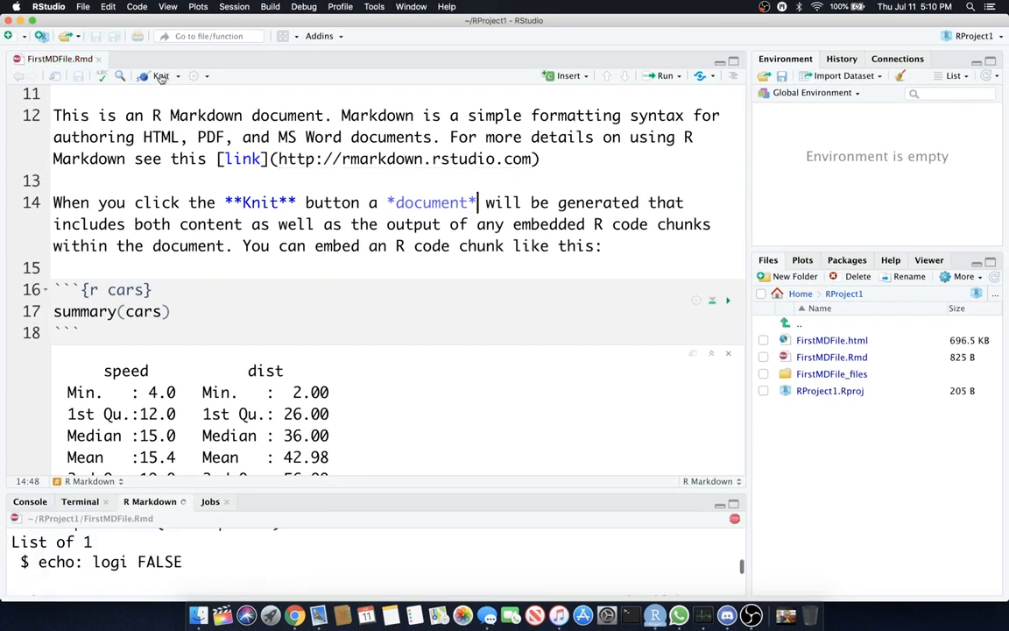
{"action": "left_click", "coordinate": [157, 77]}
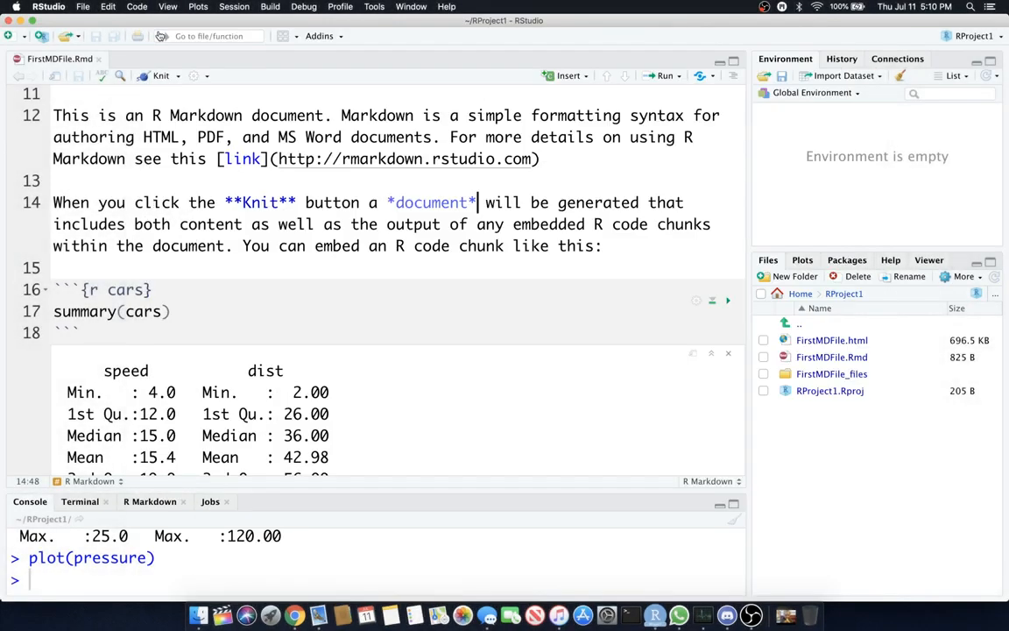
{"action": "double_click", "coordinate": [431, 203]}
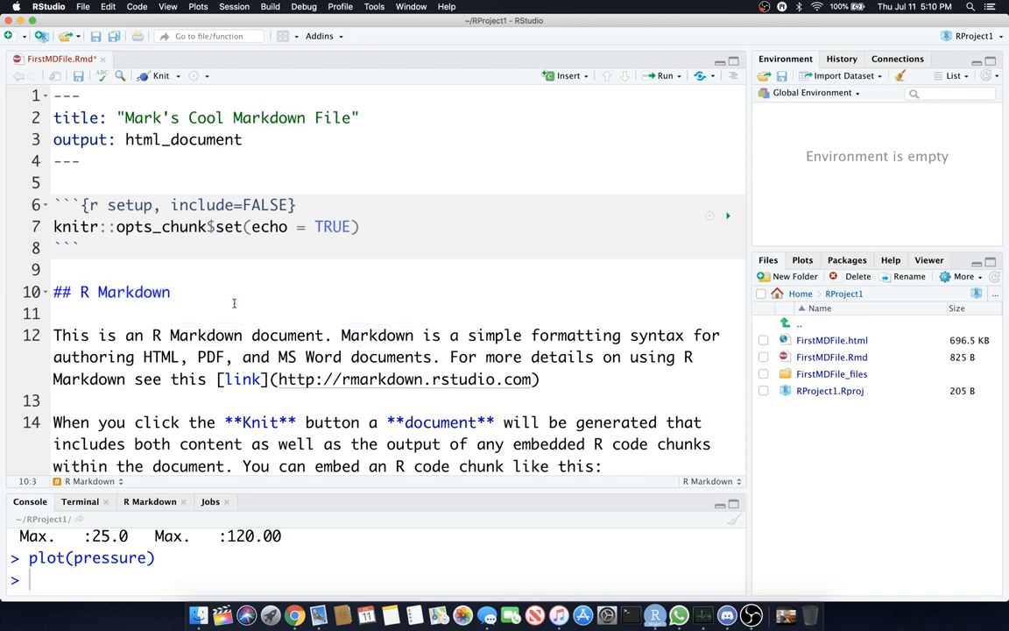
Step: Make 'R Markdown' a level-3 heading (###) and knit to see it render smaller
{"action": "type", "text": "#"}
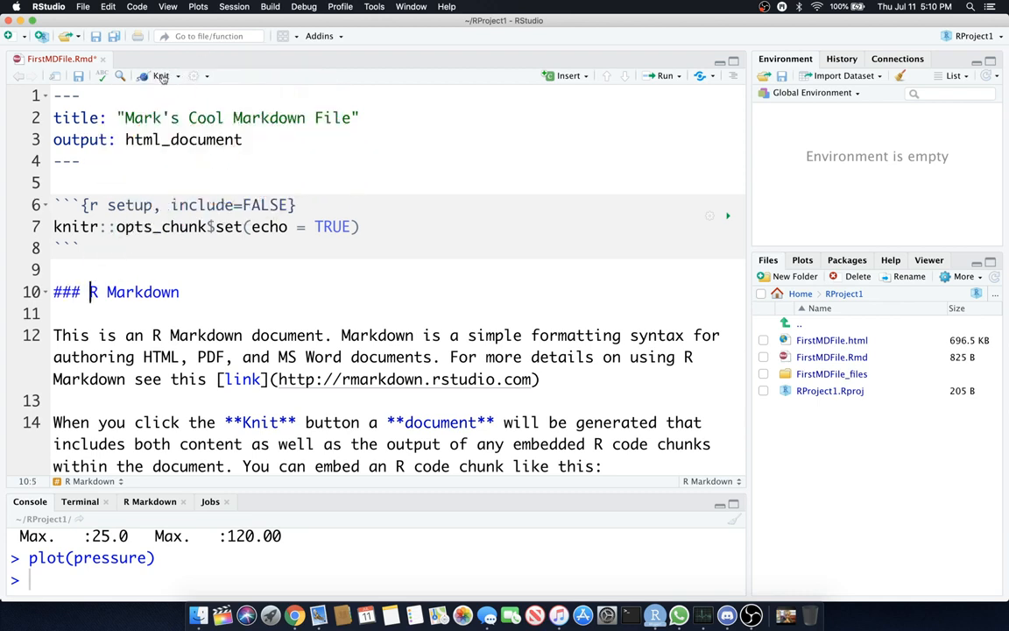
{"action": "left_click", "coordinate": [159, 76]}
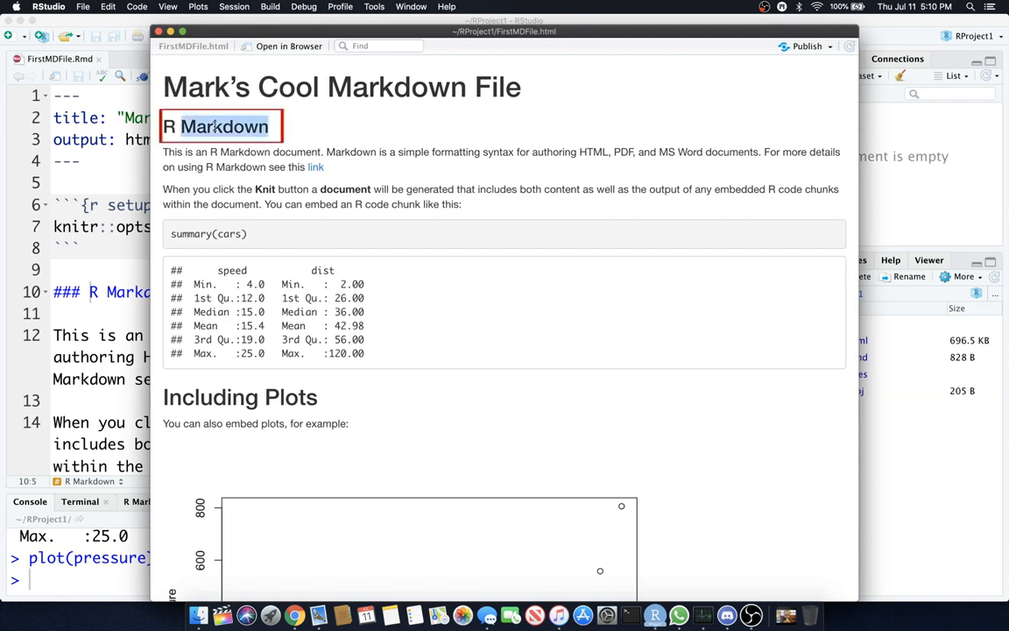
{"action": "double_click", "coordinate": [211, 396]}
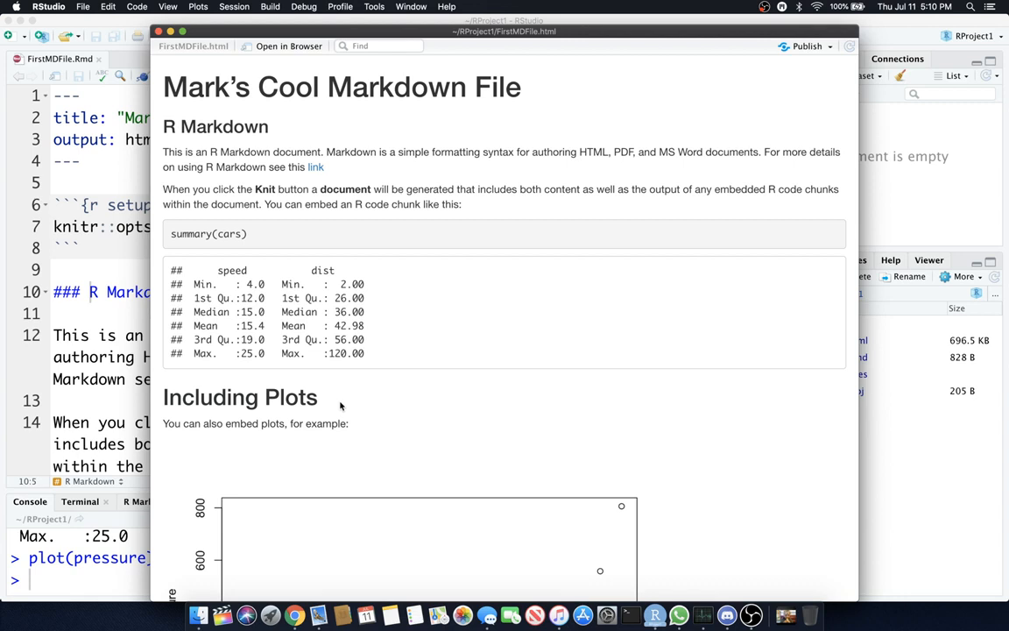
{"action": "mouse_move", "coordinate": [282, 85]}
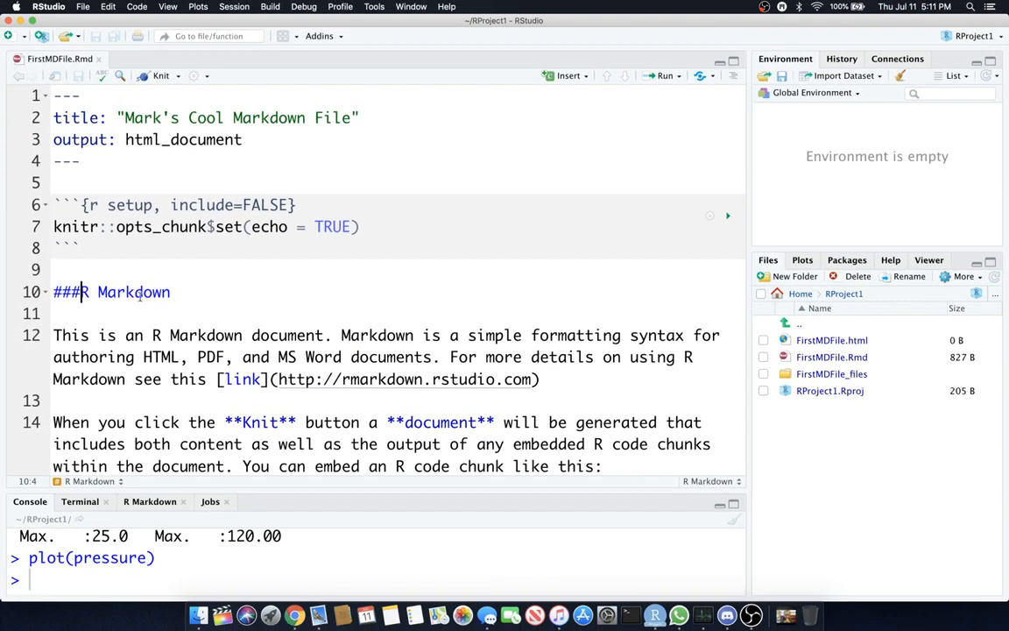
{"action": "type", "text": "\" \""}
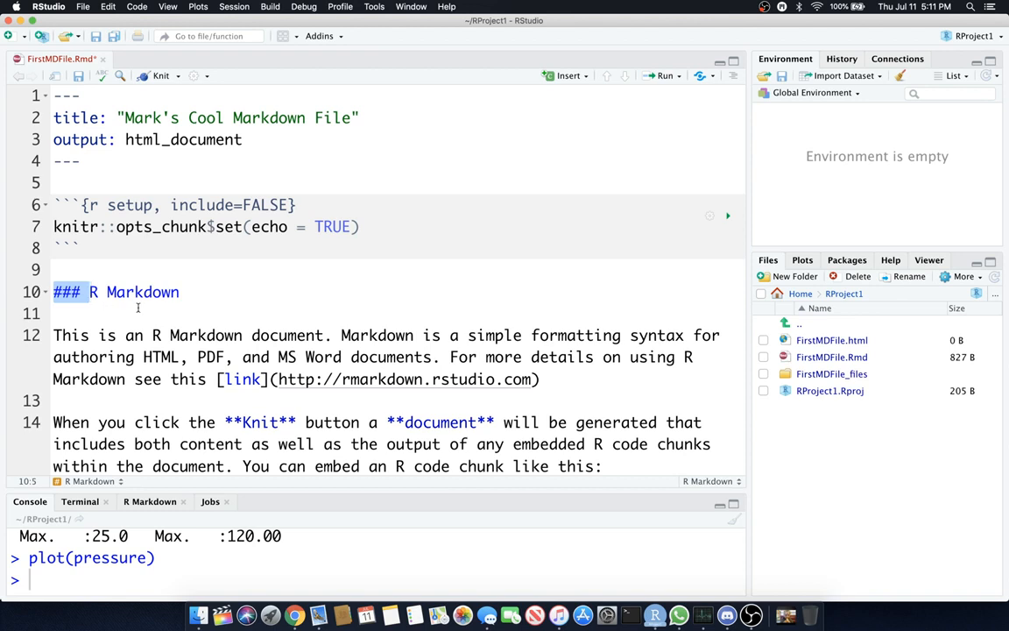
{"action": "mouse_move", "coordinate": [171, 308]}
{"action": "type", "text": "This is a list:"}
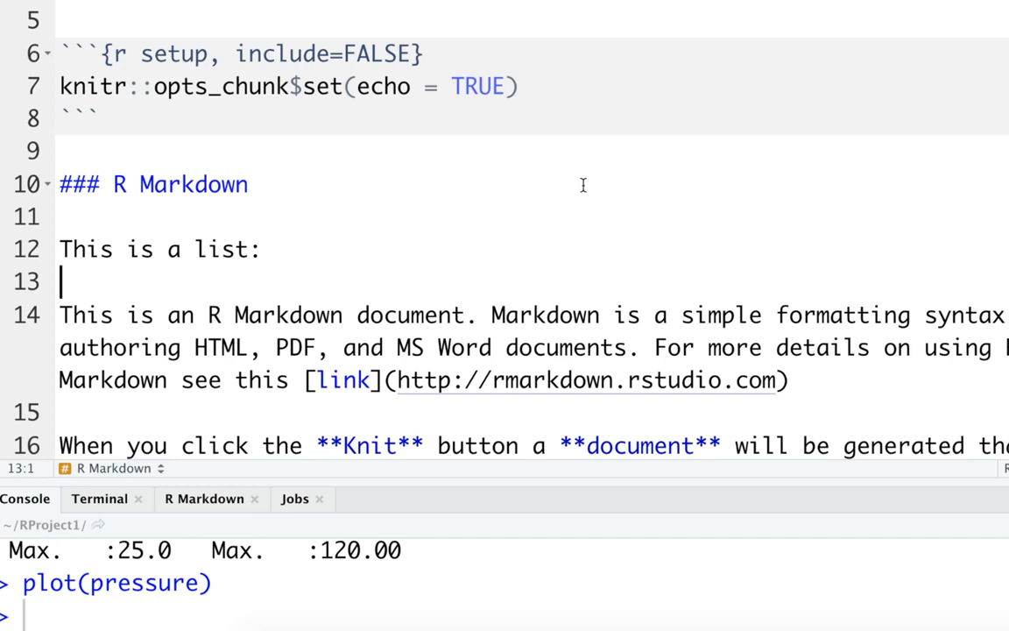
Step: Add 'This is a list:' with bulleted items * Item 1, * Item 2, * Item 3
{"action": "type", "text": "*"}
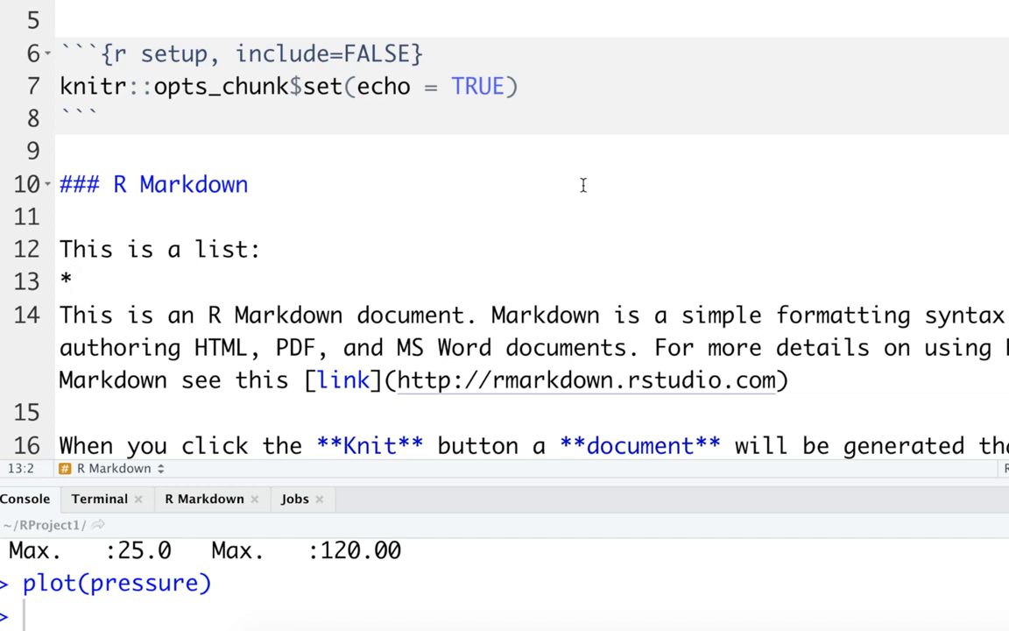
{"action": "type", "text": "Item 1"}
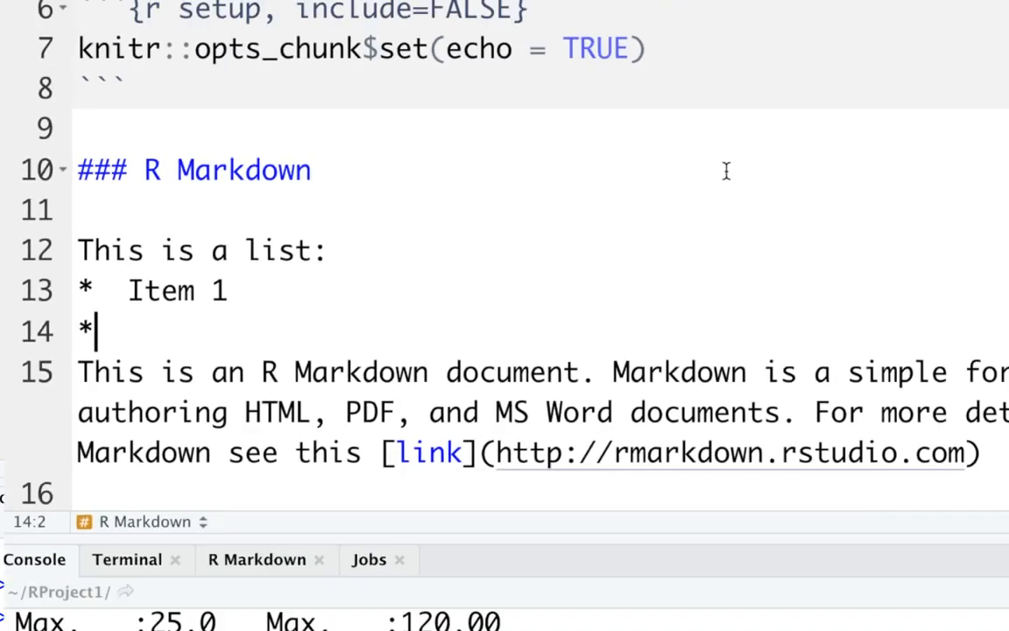
{"action": "type", "text": "Item 2"}
{"action": "type", "text": "*  I"}
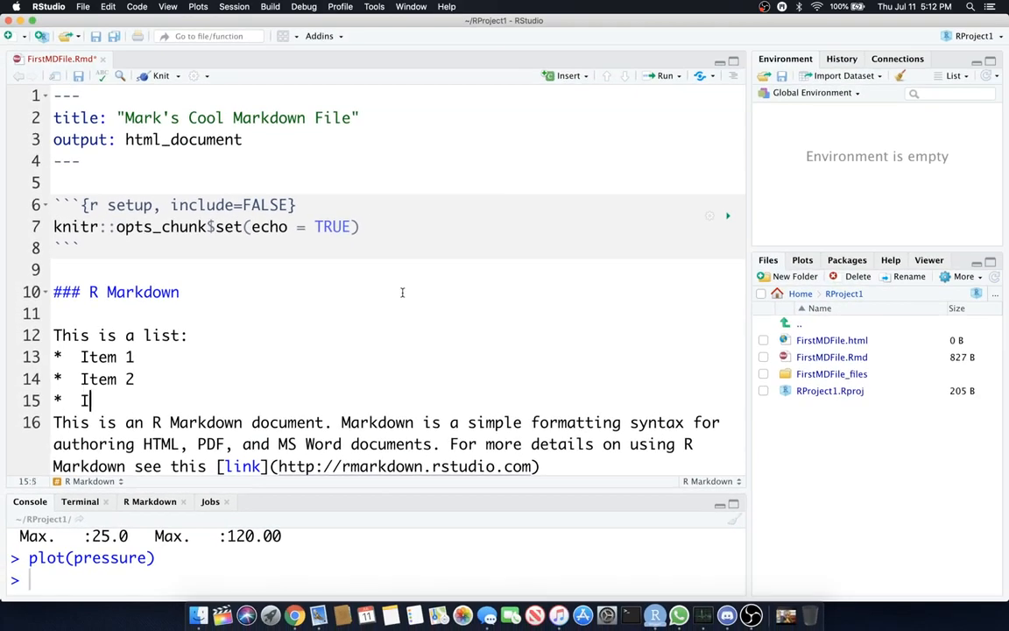
{"action": "type", "text": "tem 3"}
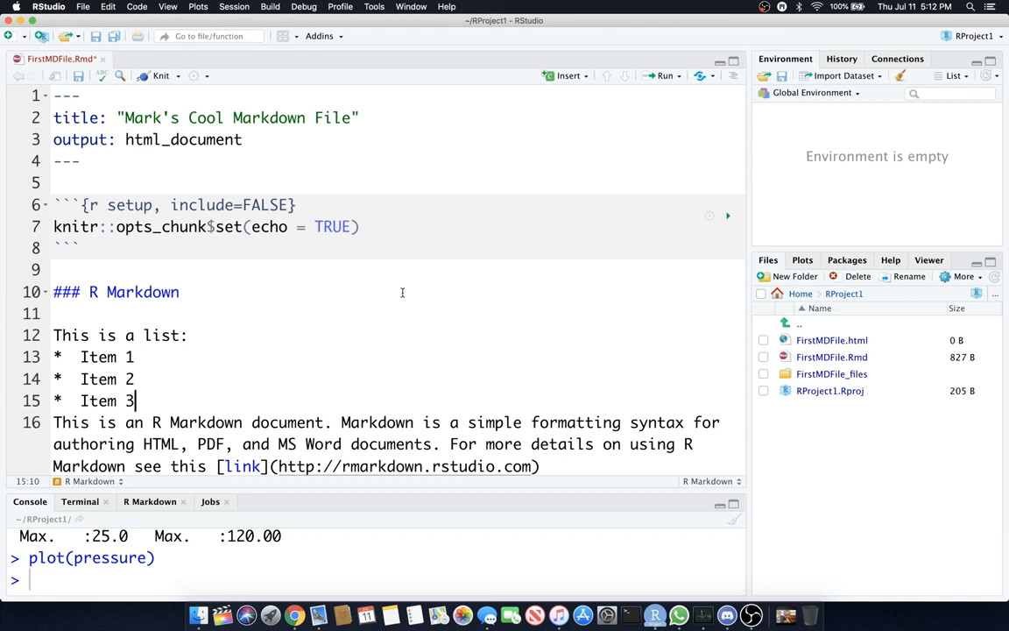
{"action": "mouse_move", "coordinate": [292, 172]}
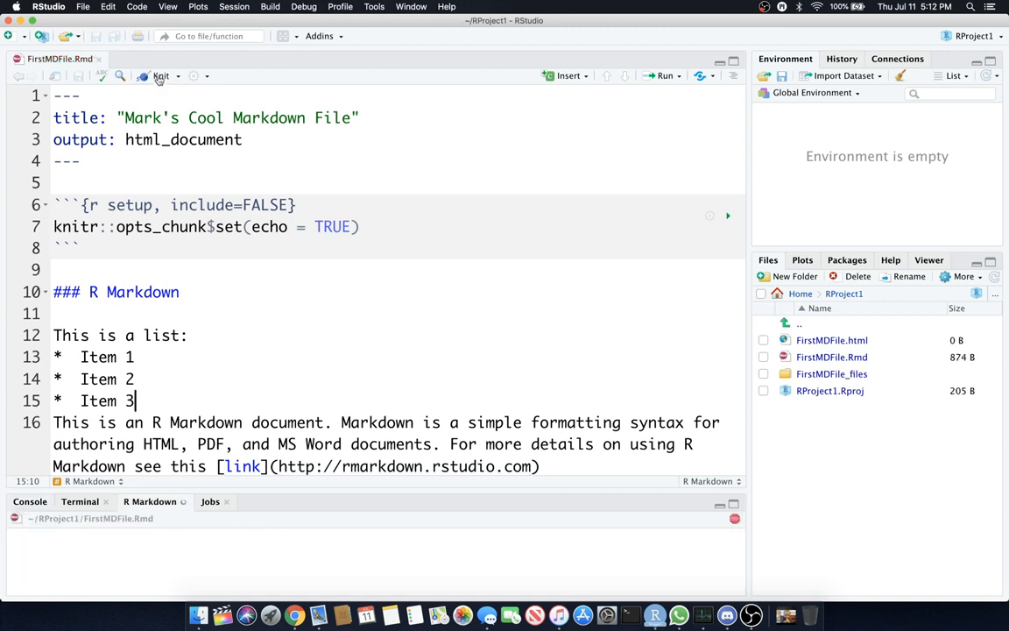
Step: Knit, see Item 3 merge into the paragraph, then surround the list with blank lines
{"action": "left_click", "coordinate": [161, 77]}
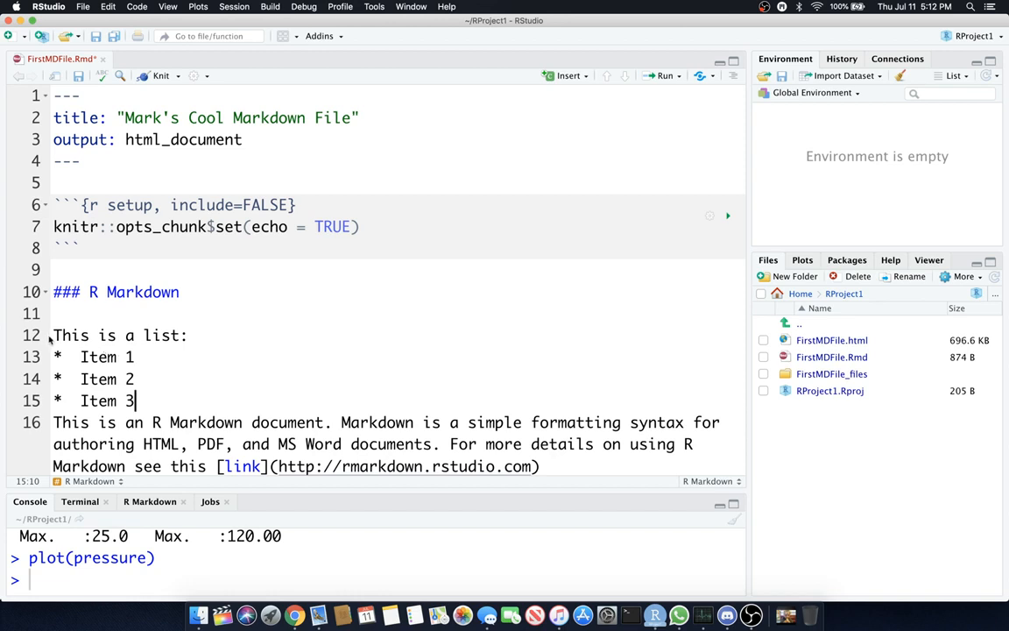
{"action": "left_click", "coordinate": [189, 336]}
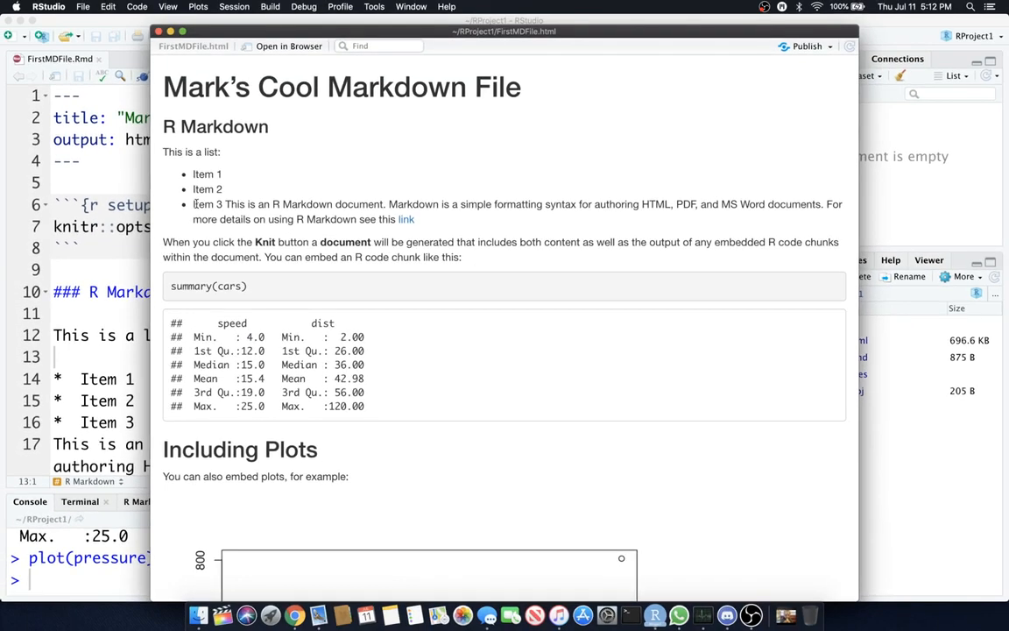
{"action": "left_click_drag", "start_coordinate": [224, 203], "coordinate": [414, 219]}
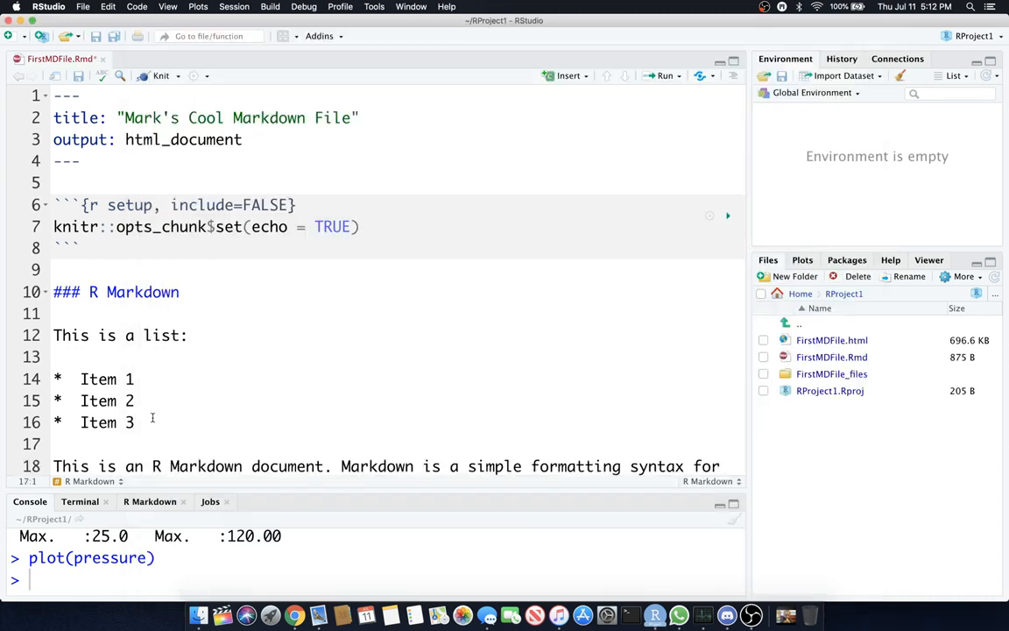
{"action": "scroll", "scroll_direction": "down", "scroll_amount": 3}
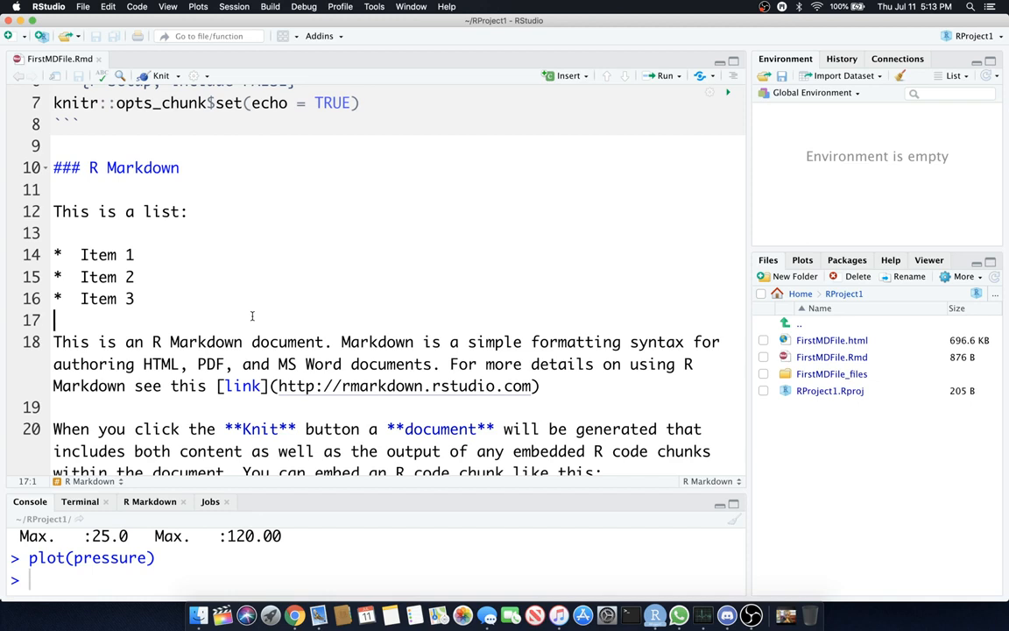
{"action": "mouse_move", "coordinate": [248, 322]}
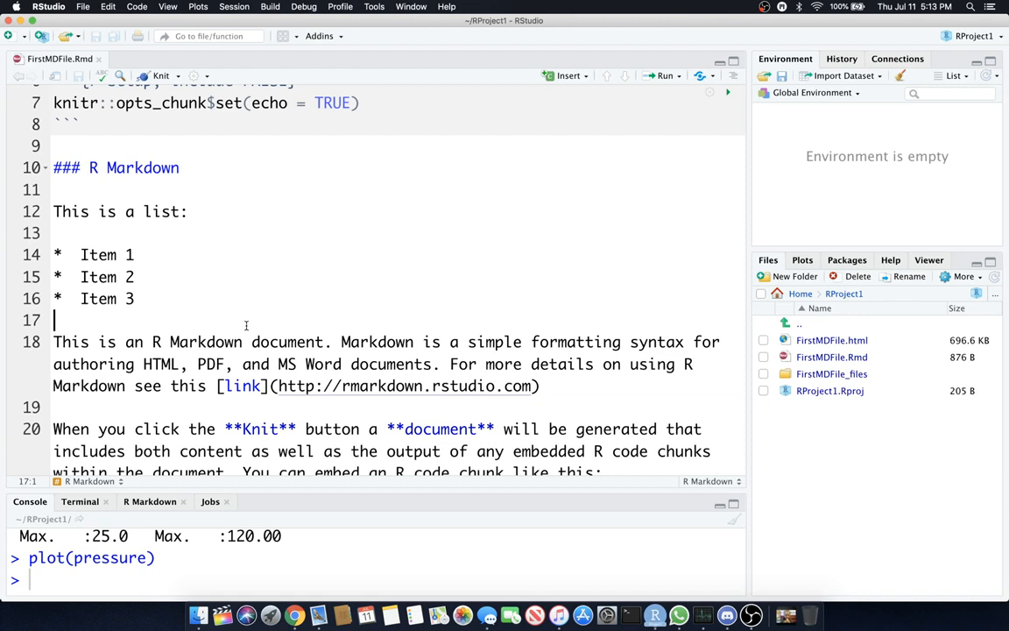
Step: Add a ---- horizontal rule below the list, knit, then put a blank line above it
{"action": "type", "text": "----"}
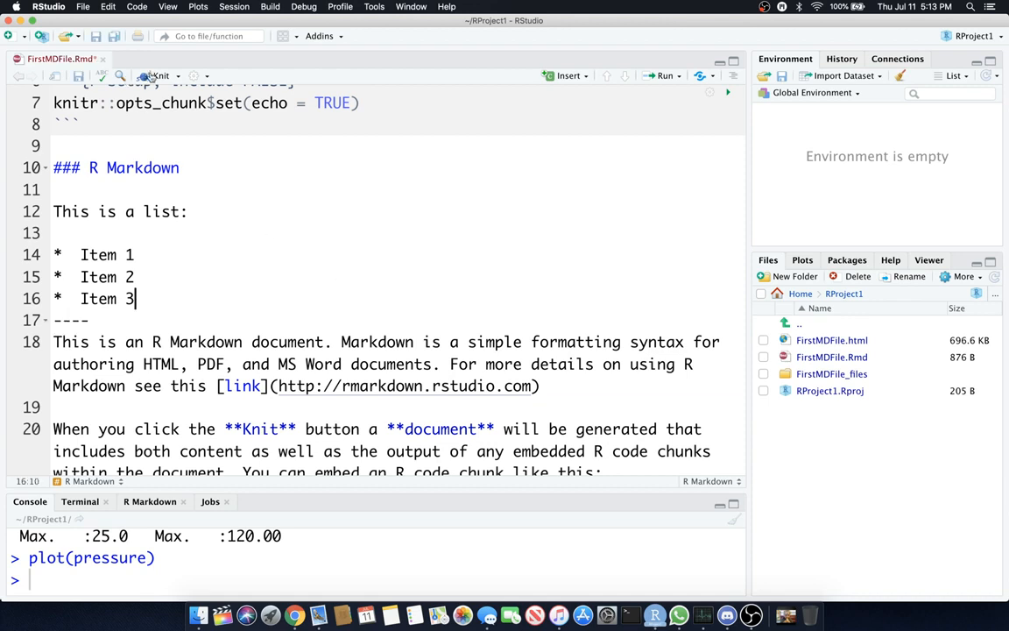
{"action": "left_click", "coordinate": [154, 76]}
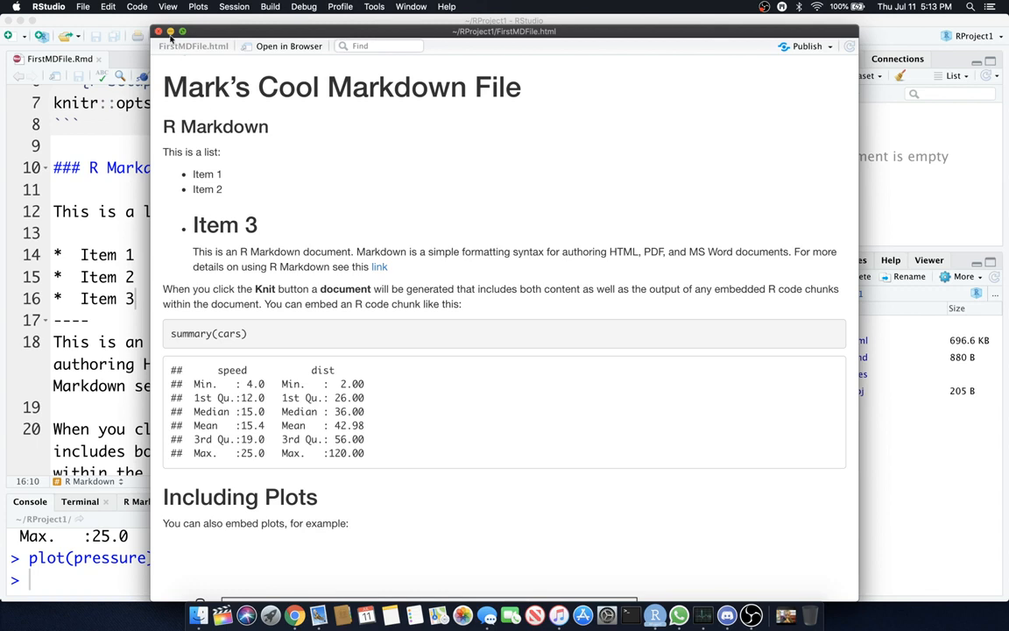
{"action": "left_click", "coordinate": [157, 31]}
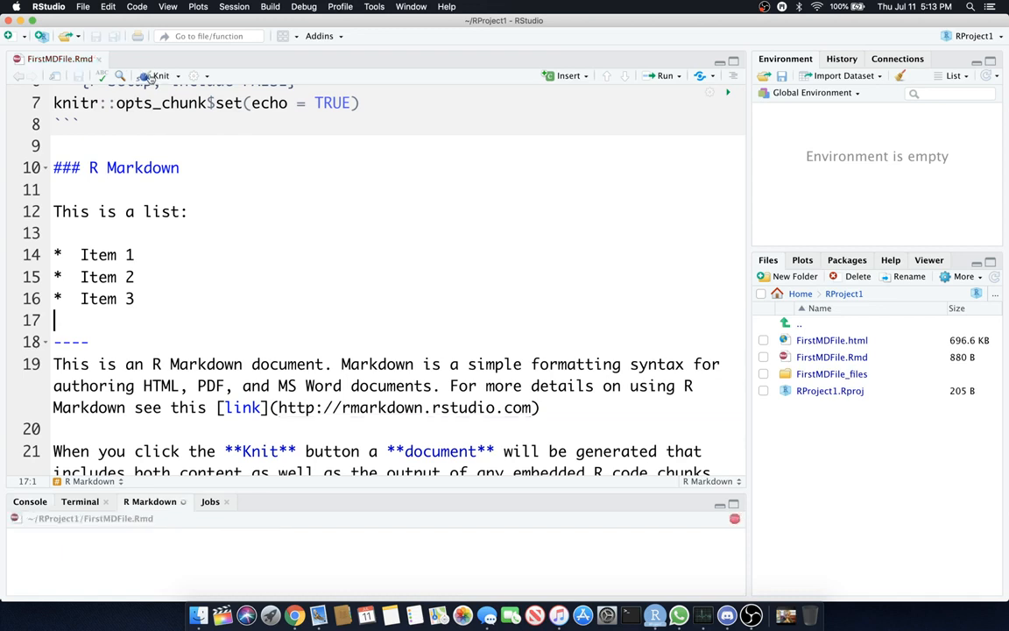
{"action": "left_click", "coordinate": [156, 75]}
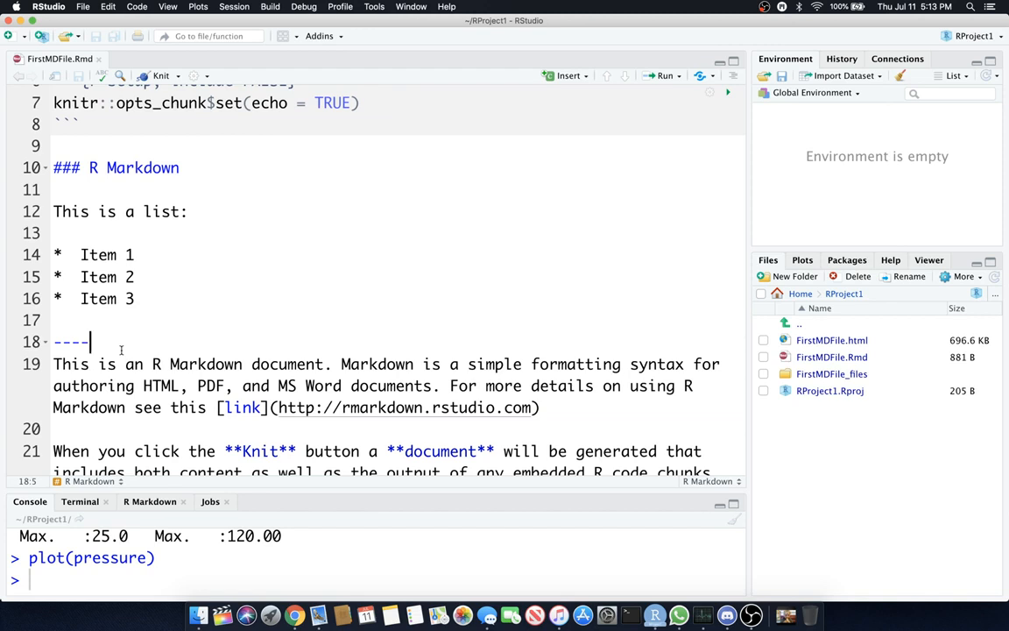
{"action": "mouse_move", "coordinate": [147, 326]}
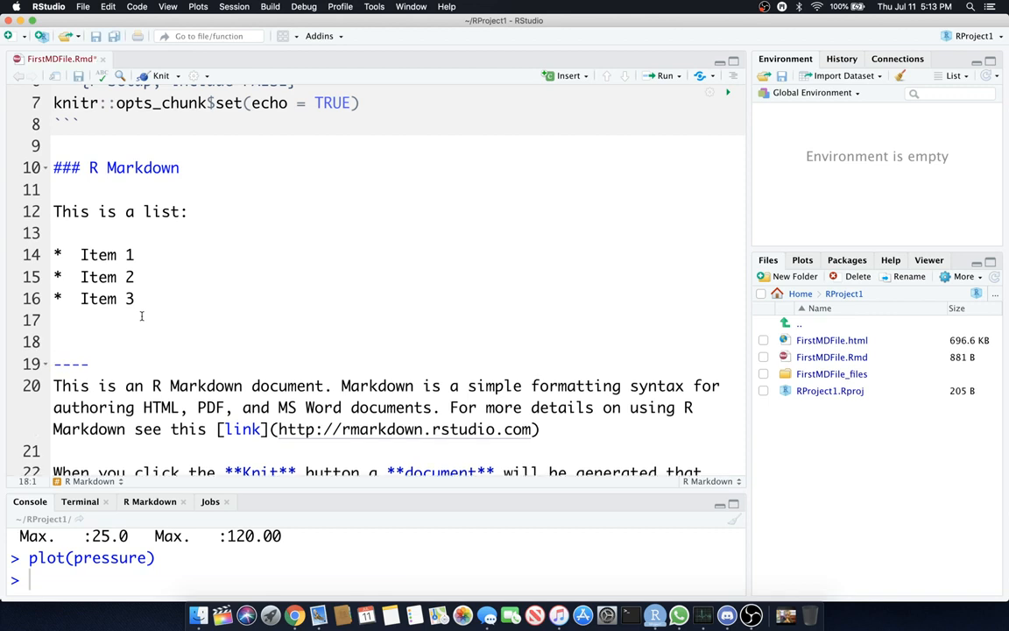
Step: Add a numbered list 1. Item 1, Item 2, Item 3 above the horizontal rule
{"action": "type", "text": "1."}
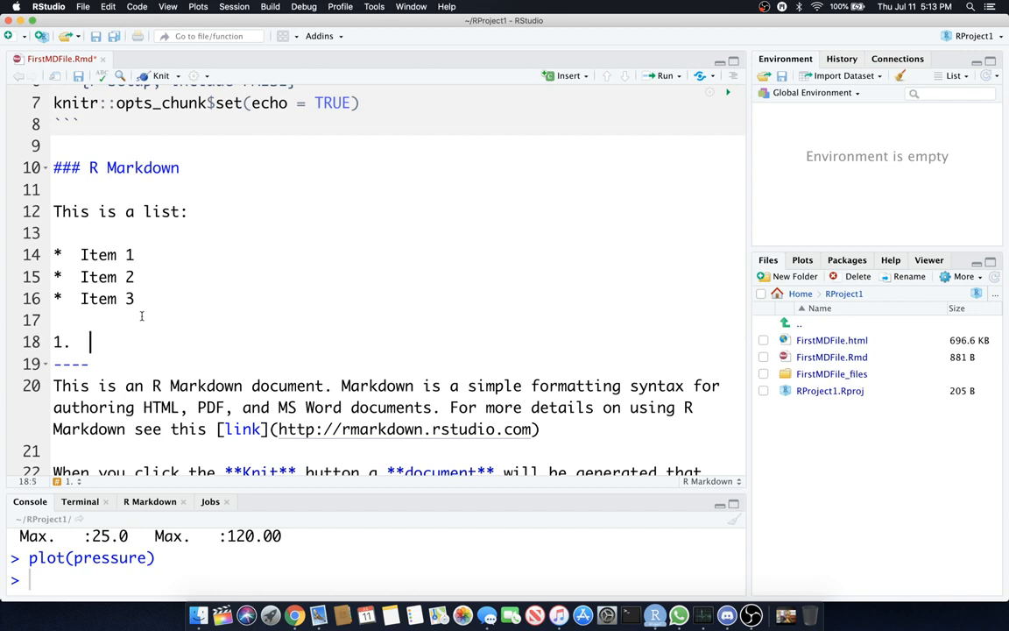
{"action": "type", "text": "Item 1"}
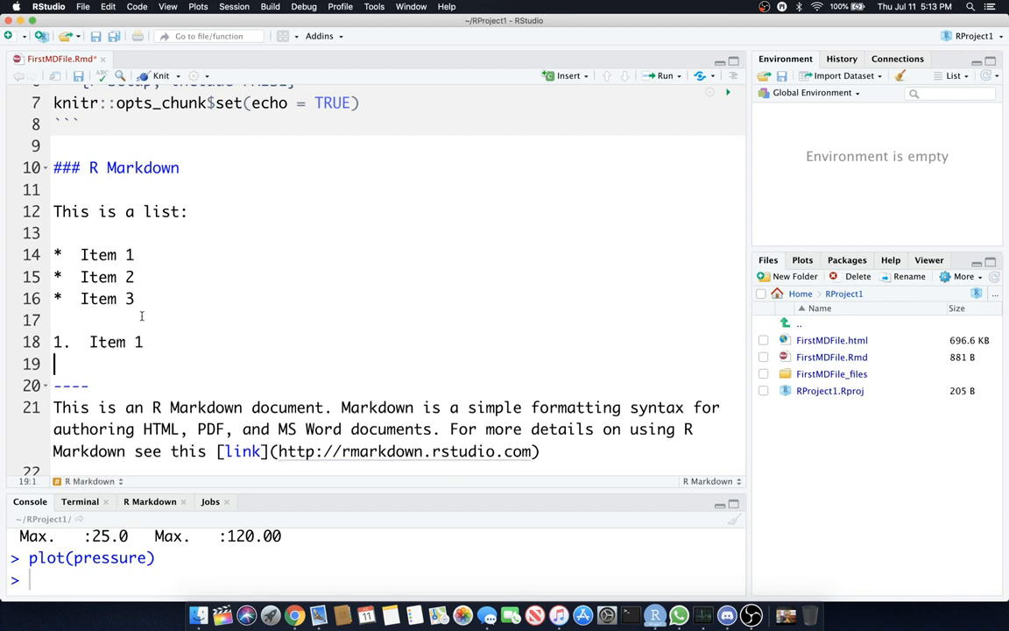
{"action": "key", "text": "enter"}
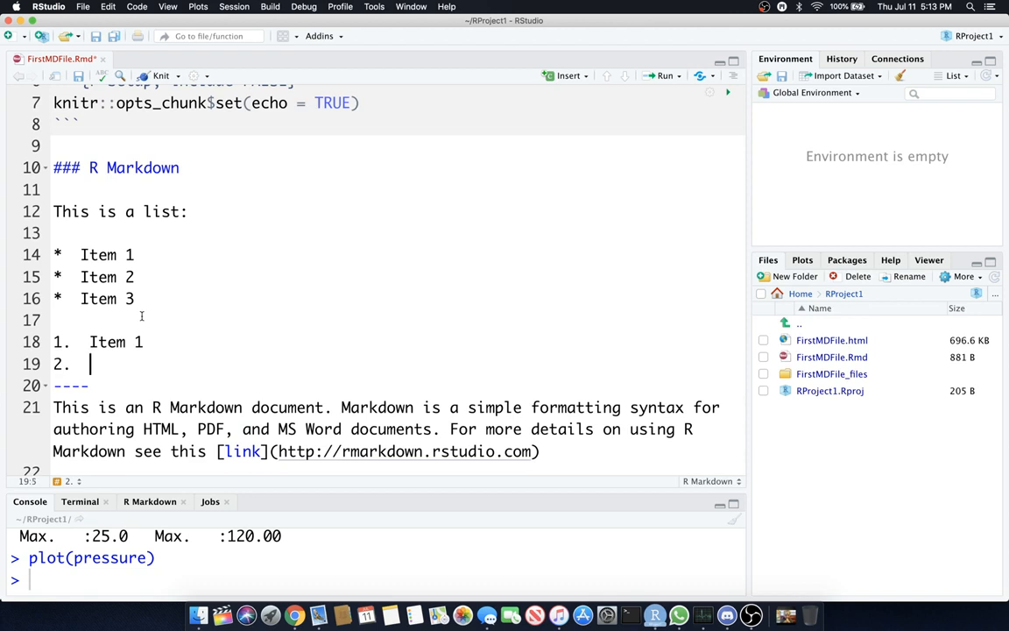
{"action": "type", "text": "Item 2"}
{"action": "type", "text": "3.  Item"}
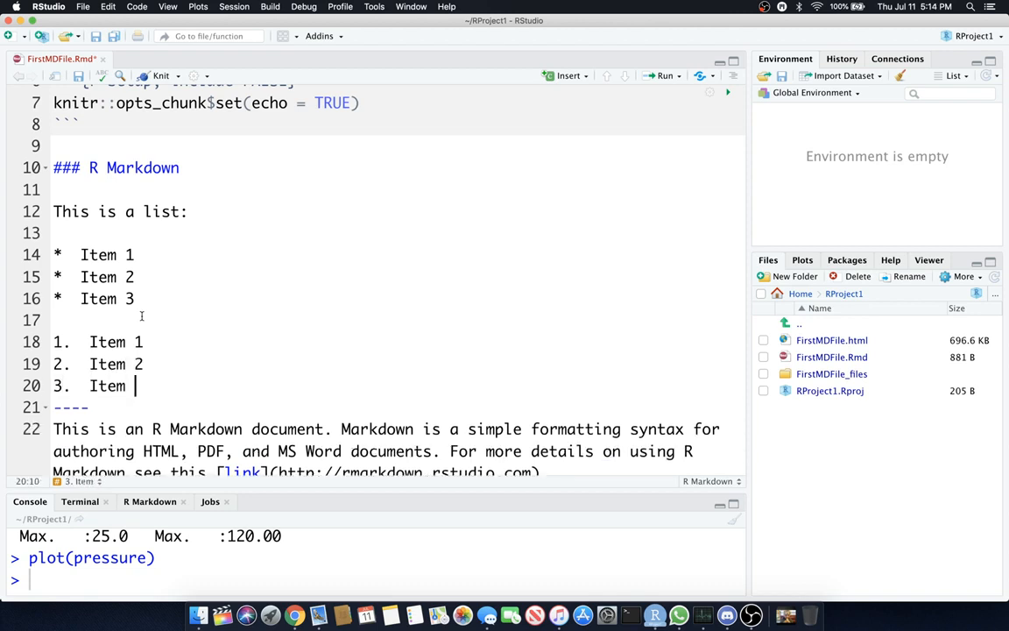
{"action": "type", "text": " 3"}
{"action": "key", "text": "enter"}
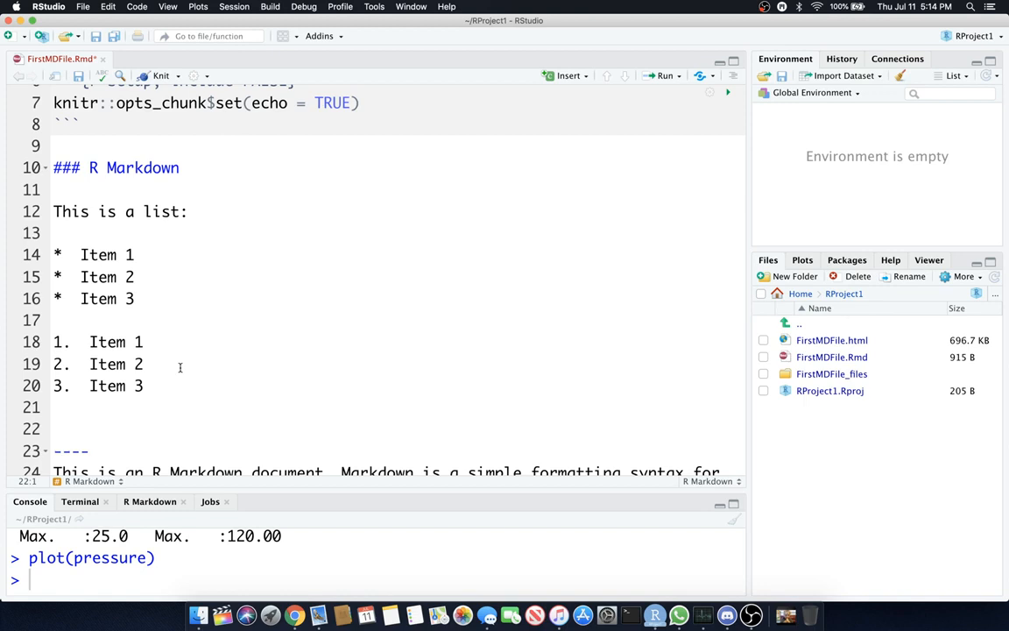
Step: Write x^2 as caret superscript Markdown on a new line below the numbered list
{"action": "type", "text": "x"}
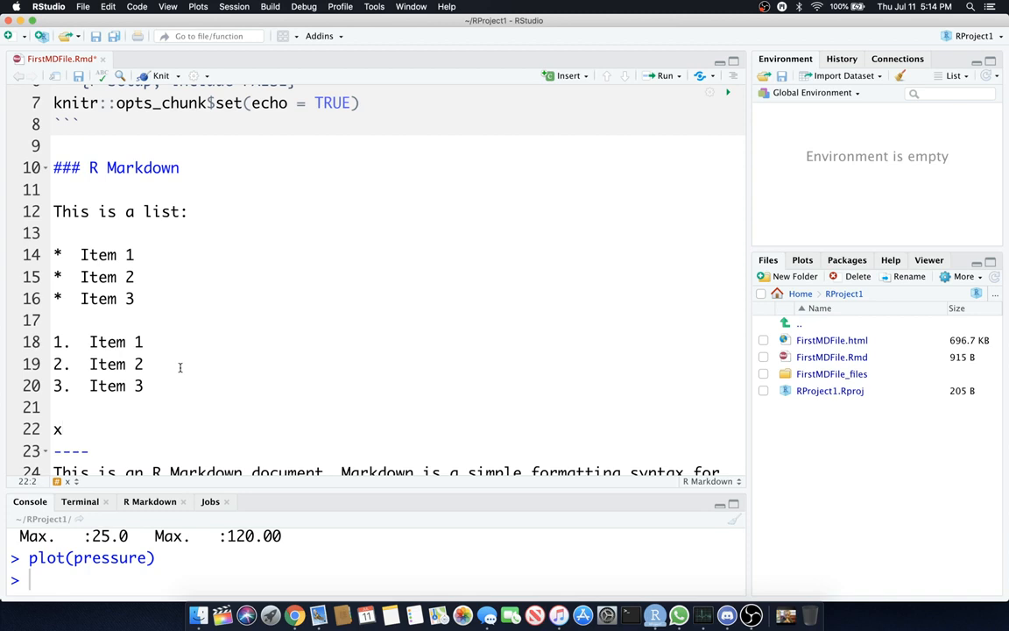
{"action": "type", "text": "^"}
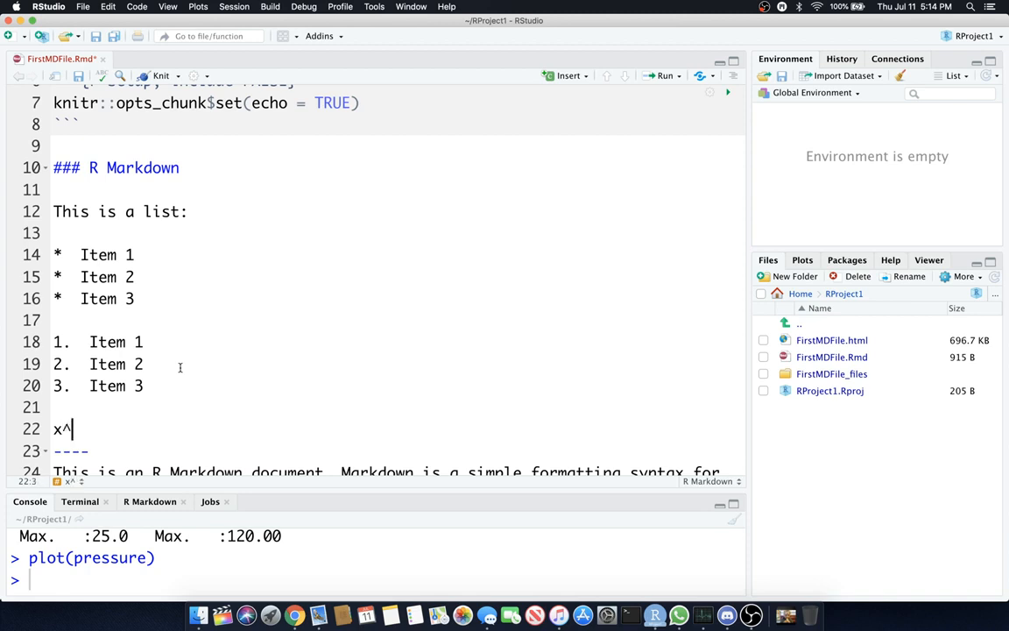
{"action": "type", "text": "2^"}
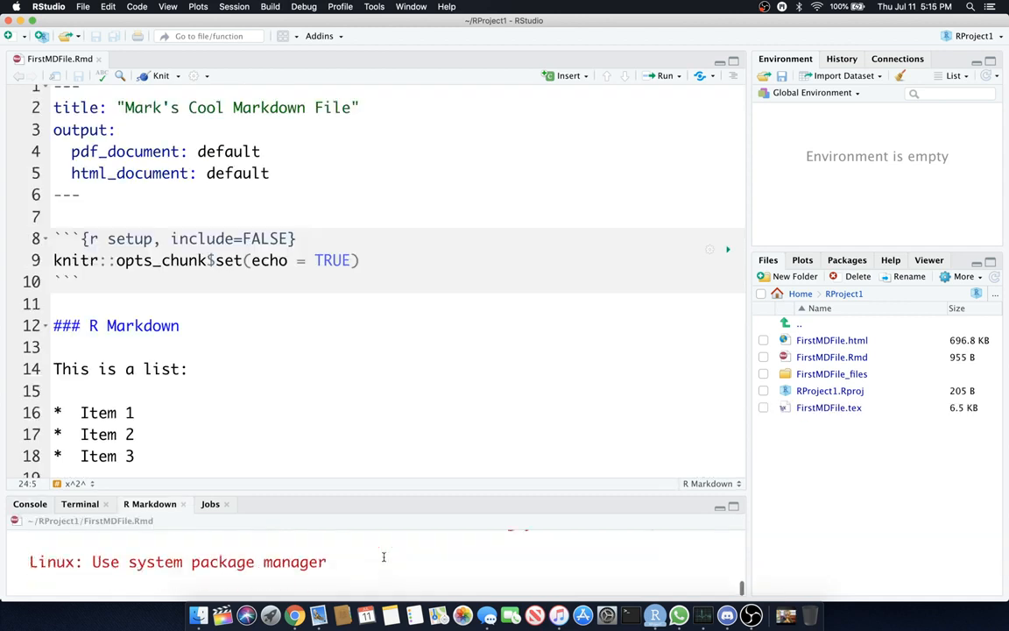
Step: Choose Knit to HTML from the Knit dropdown to render the document as an HTML page
{"action": "left_click", "coordinate": [161, 75]}
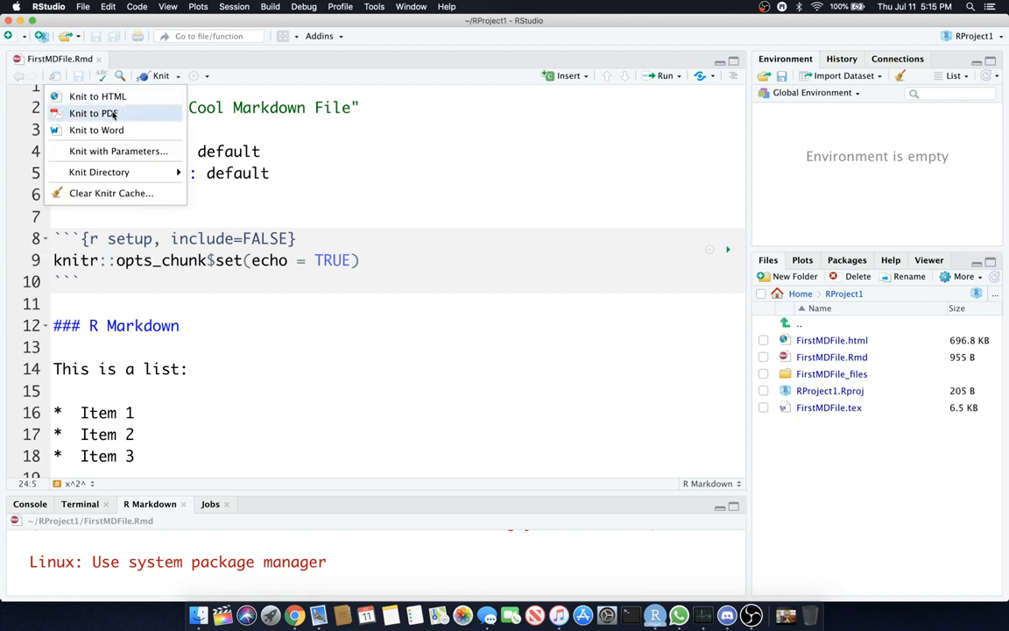
{"action": "left_click", "coordinate": [91, 112]}
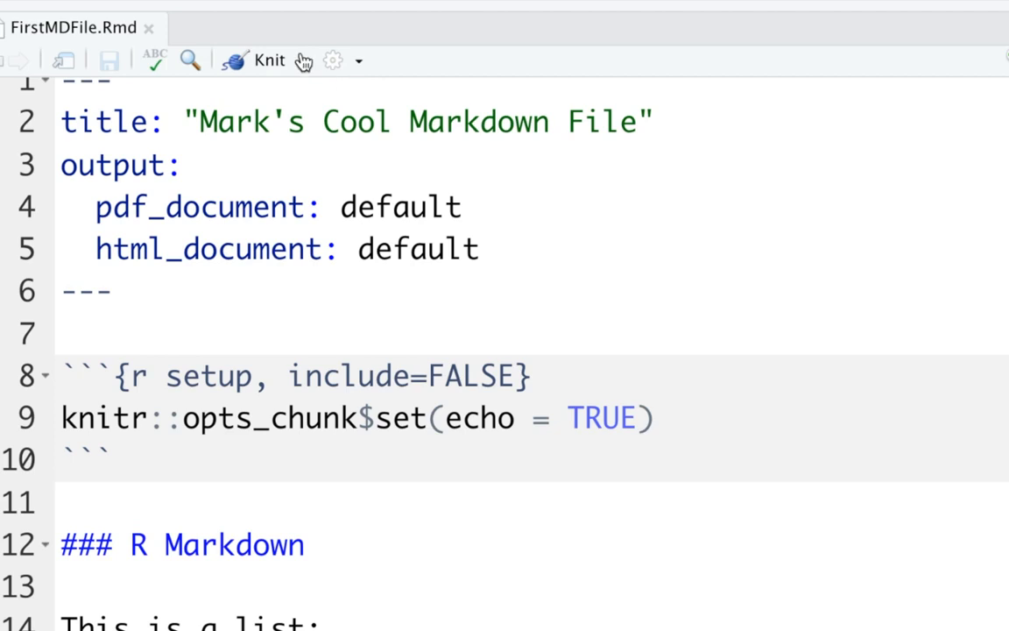
{"action": "left_click", "coordinate": [305, 59]}
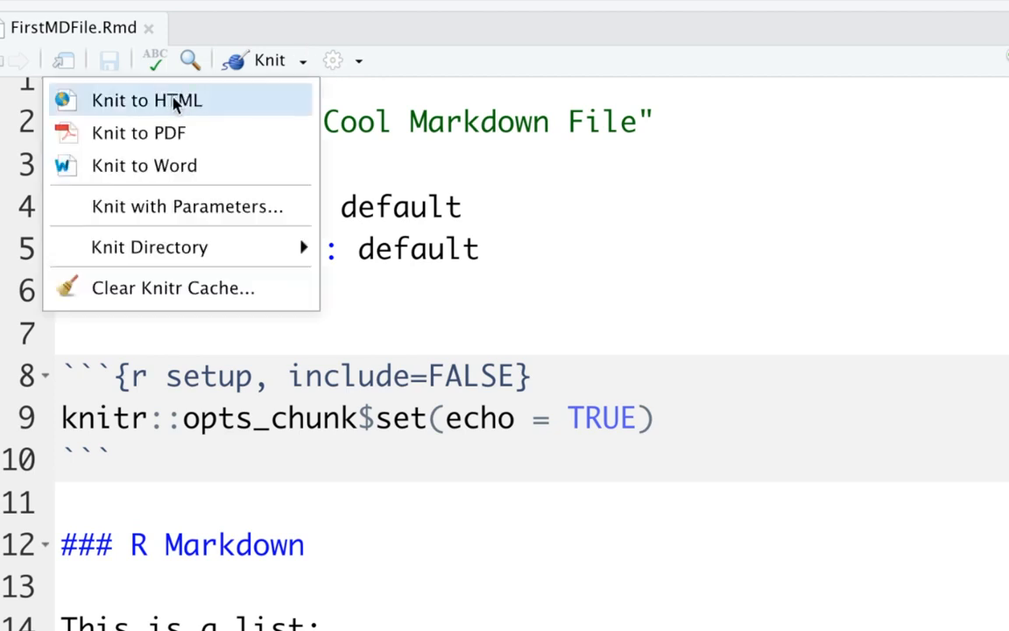
{"action": "left_click", "coordinate": [147, 100]}
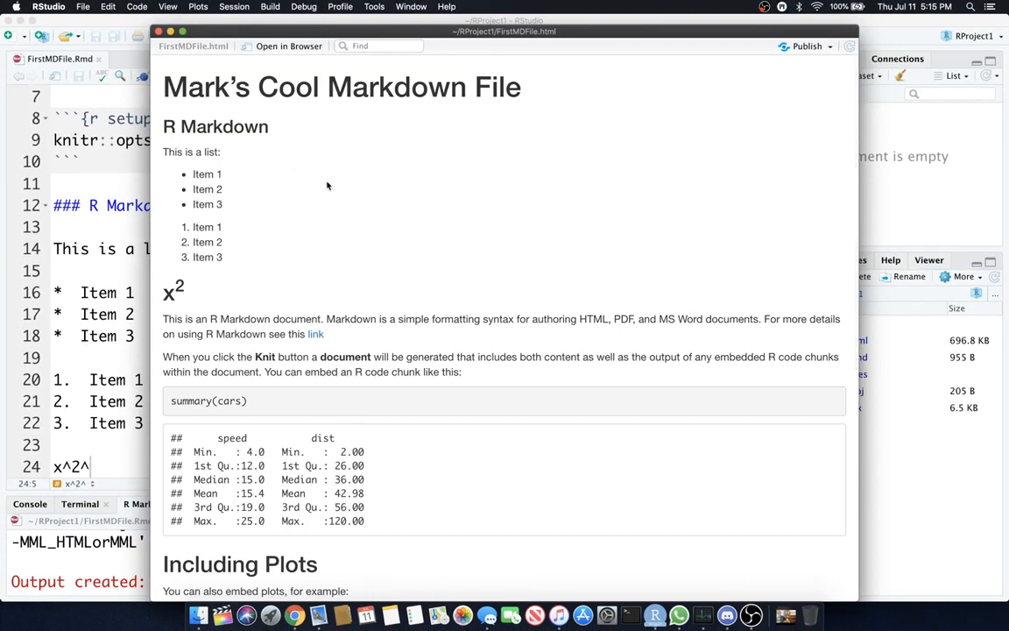
{"action": "mouse_move", "coordinate": [273, 312]}
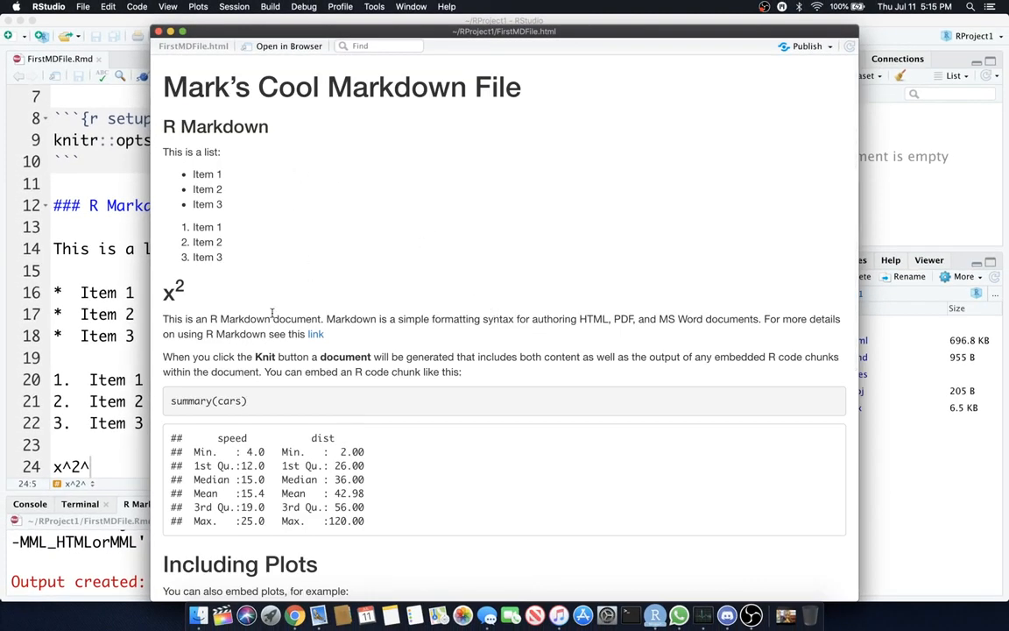
Step: Scroll down the HTML preview to the summary(cars) output and the pressure plot
{"action": "scroll", "scroll_direction": "down", "scroll_amount": 3}
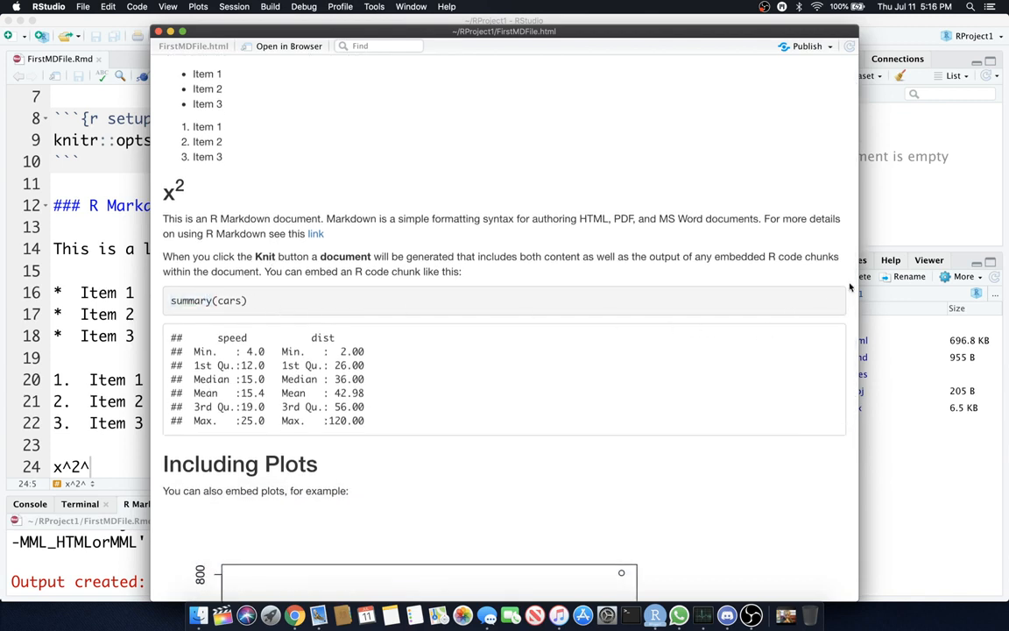
{"action": "scroll", "scroll_direction": "down", "scroll_amount": 3}
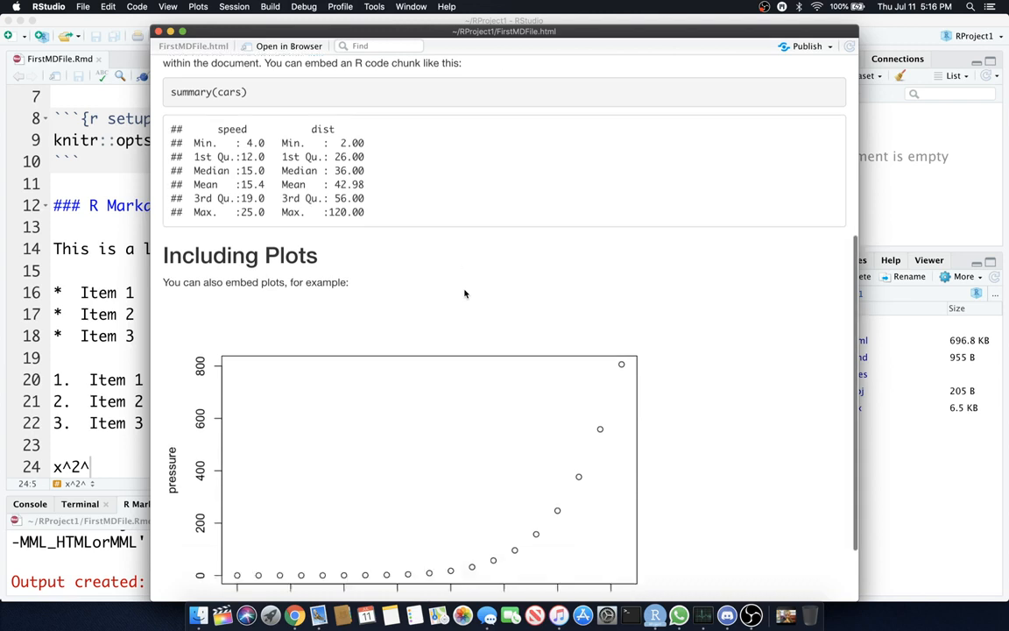